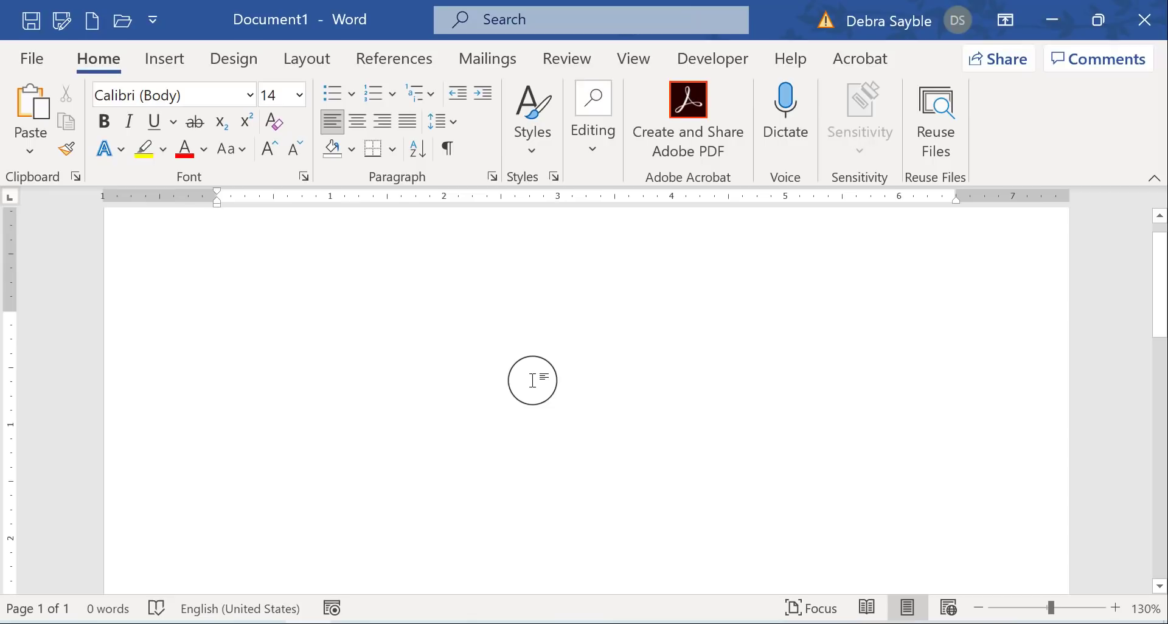
{"action": "left_click", "coordinate": [218, 326]}
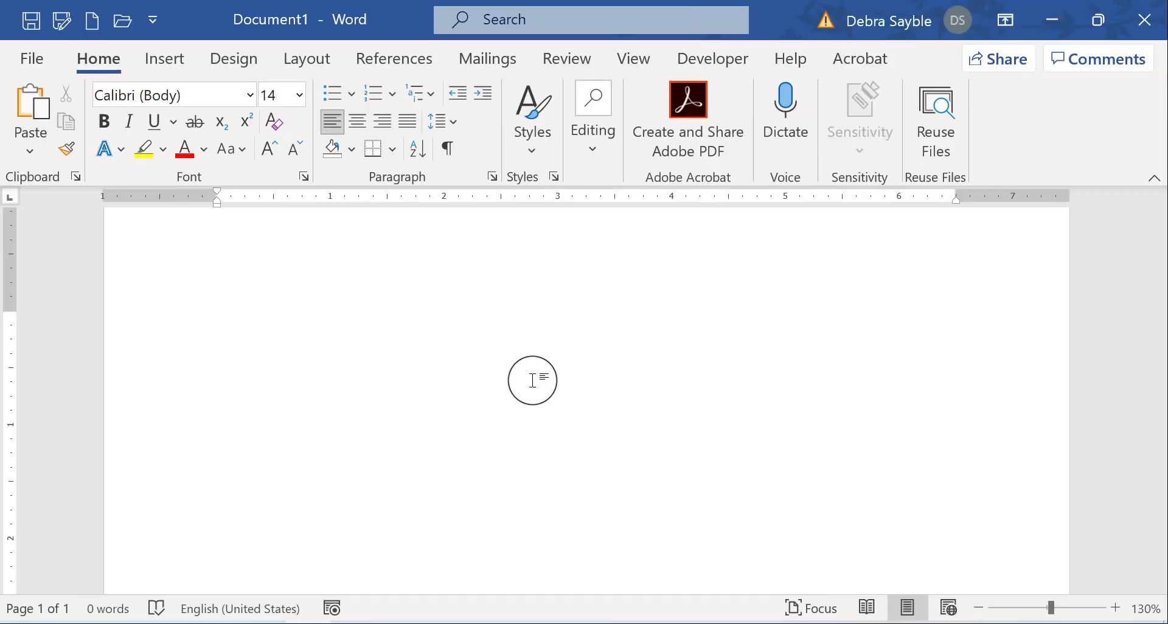
{"action": "left_click", "coordinate": [218, 324]}
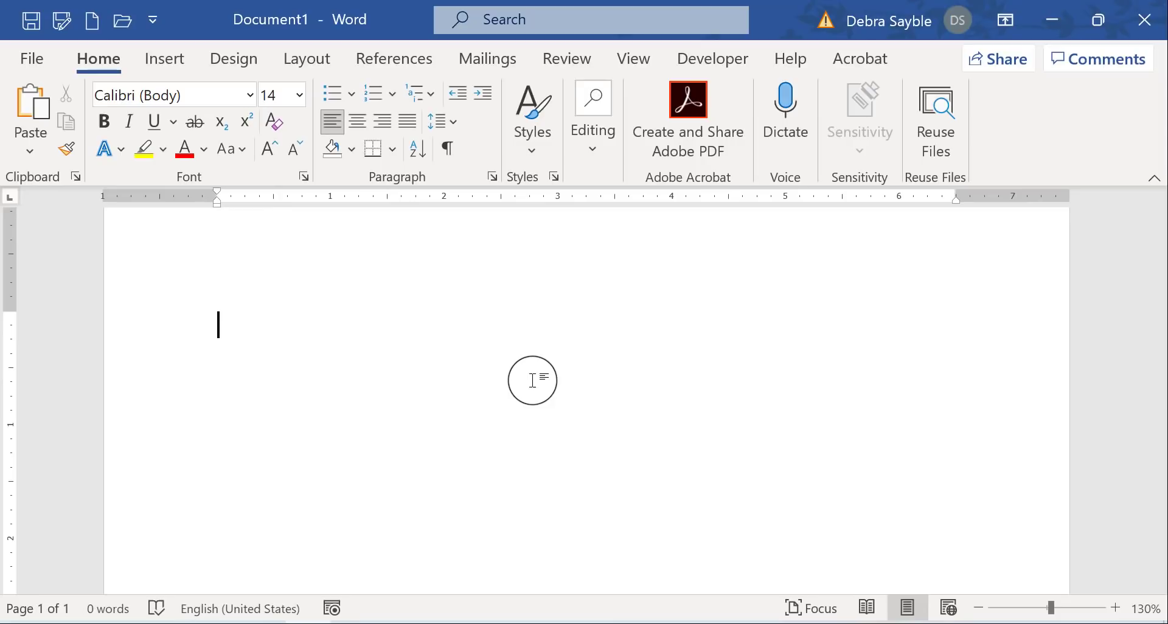
{"action": "mouse_move", "coordinate": [499, 324]}
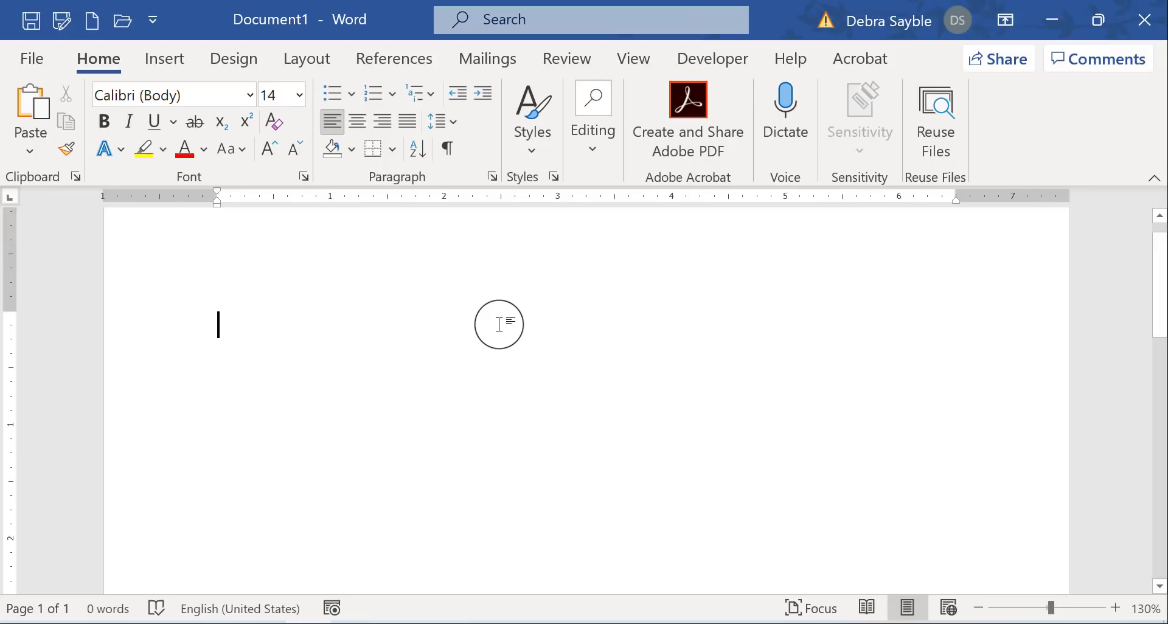
{"action": "type", "text": "www"}
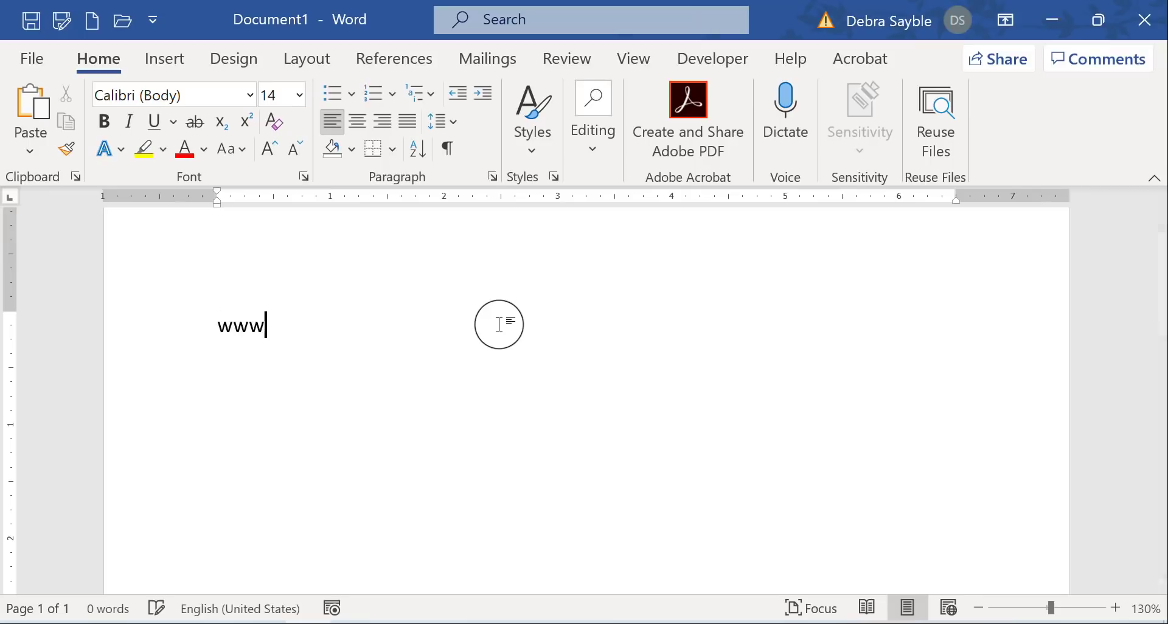
{"action": "type", "text": ".any"}
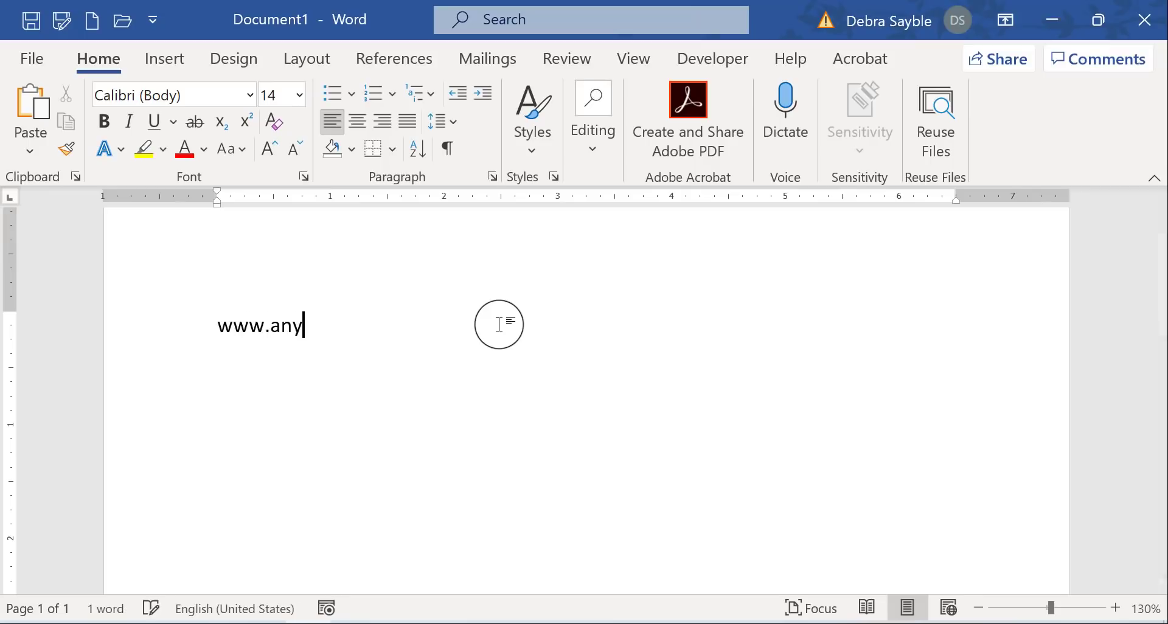
{"action": "type", "text": "url.com"}
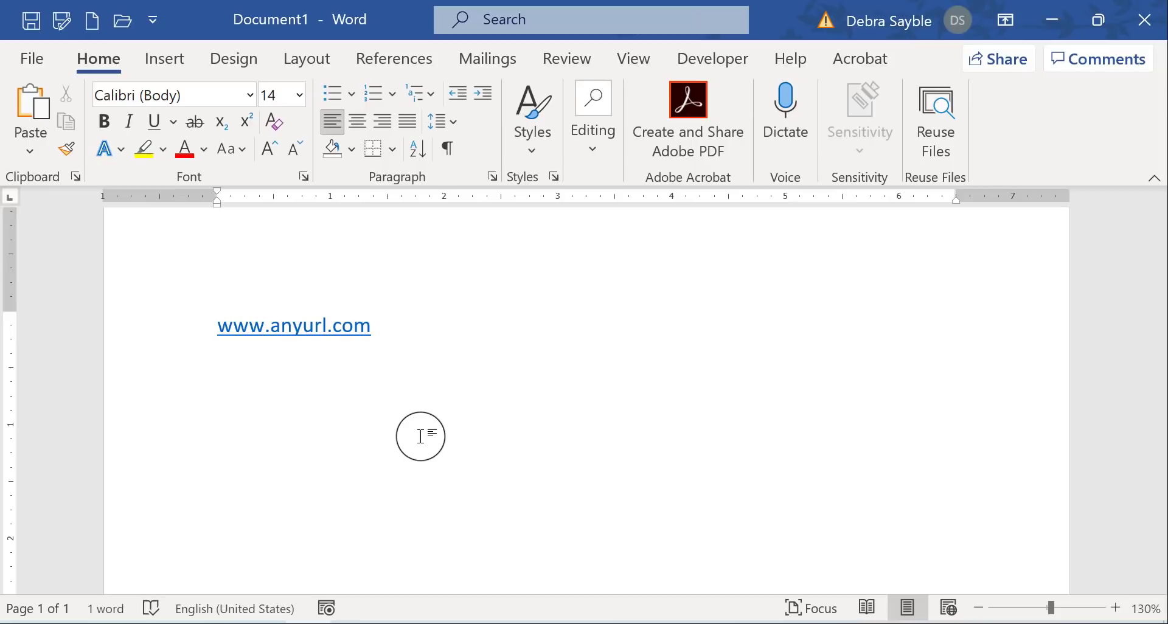
{"action": "left_click", "coordinate": [375, 325]}
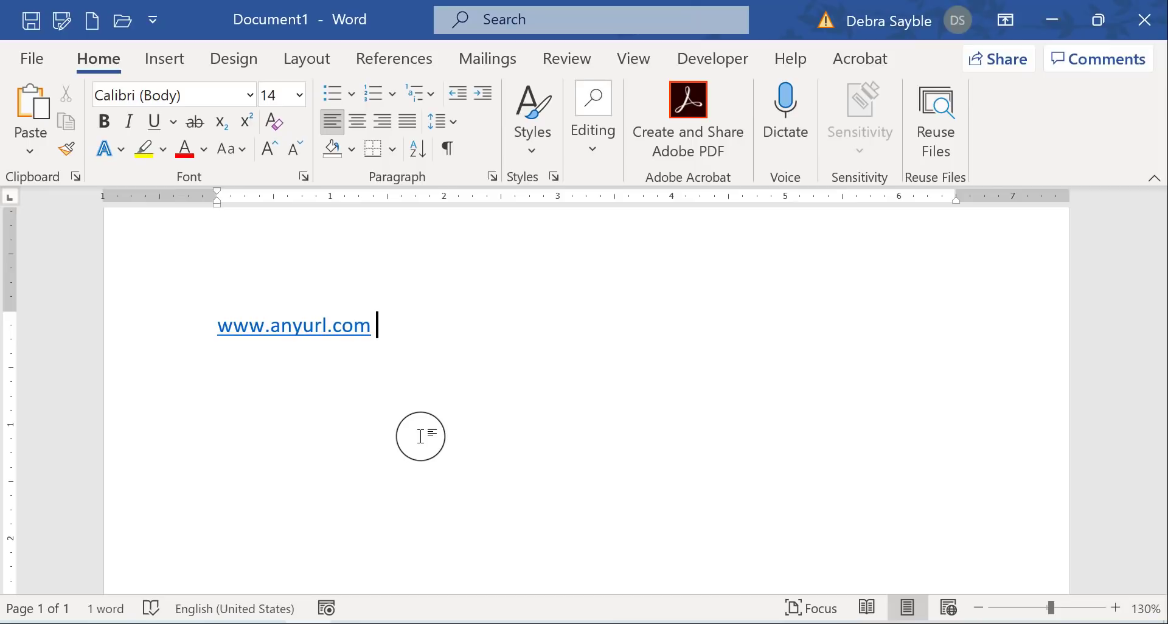
{"action": "key", "text": "enter"}
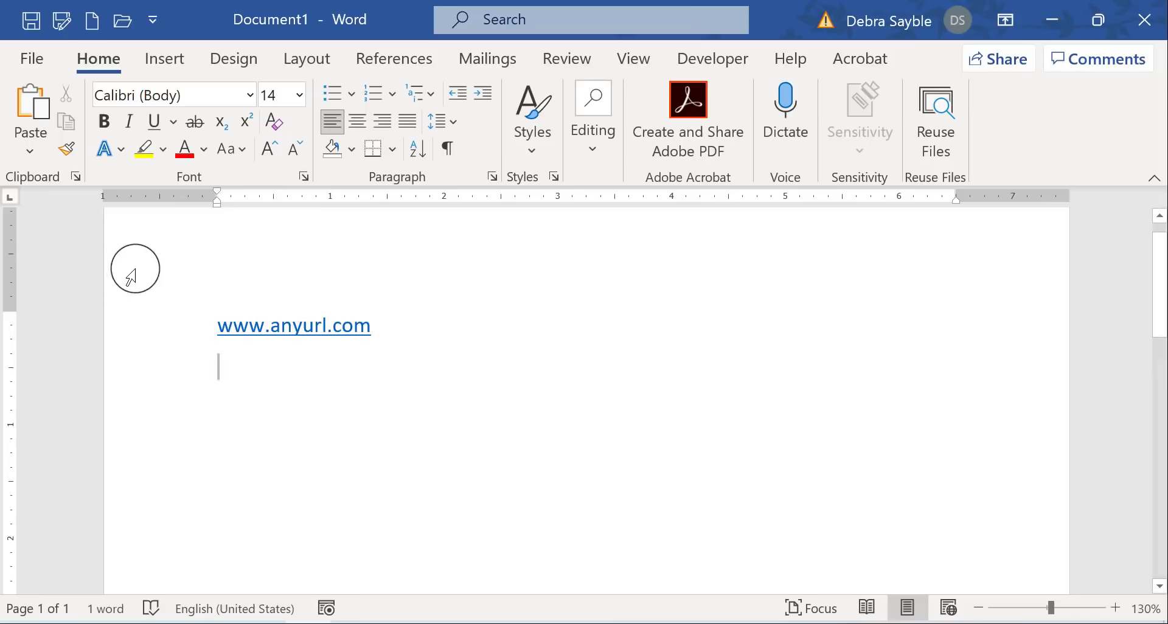
{"action": "mouse_move", "coordinate": [171, 264]}
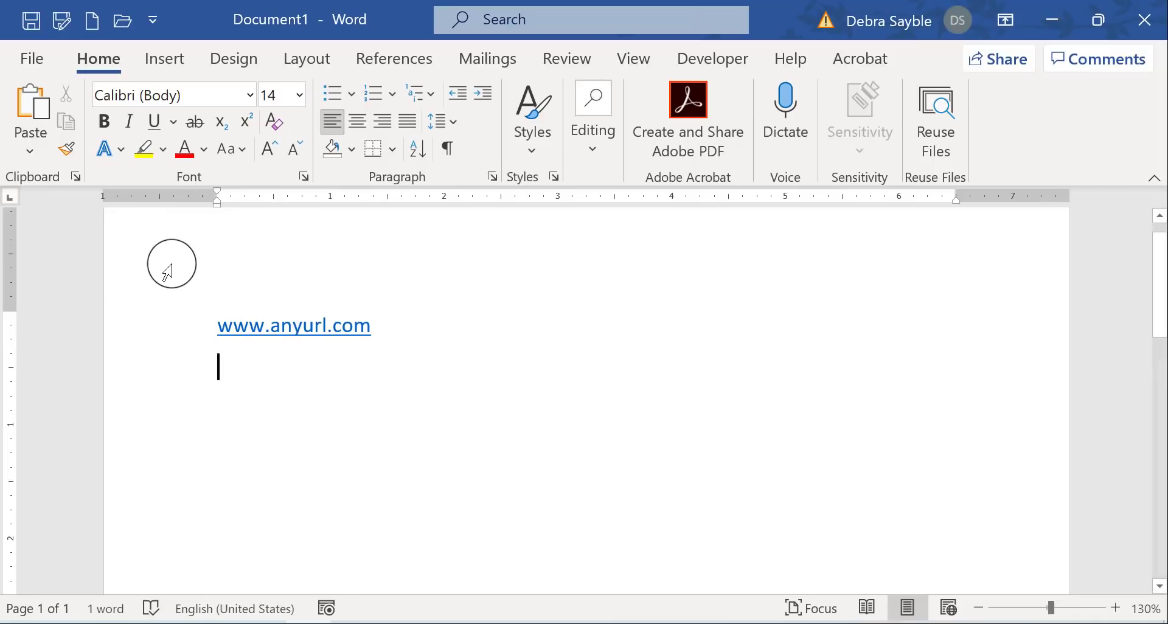
{"action": "mouse_move", "coordinate": [556, 467]}
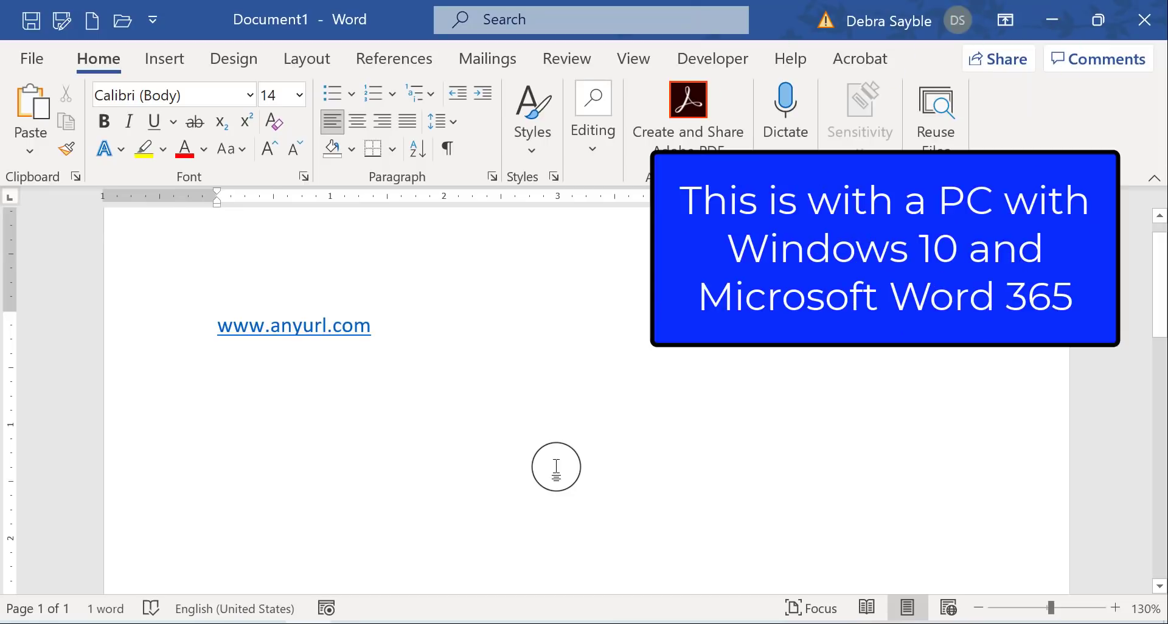
{"action": "key", "text": "enter"}
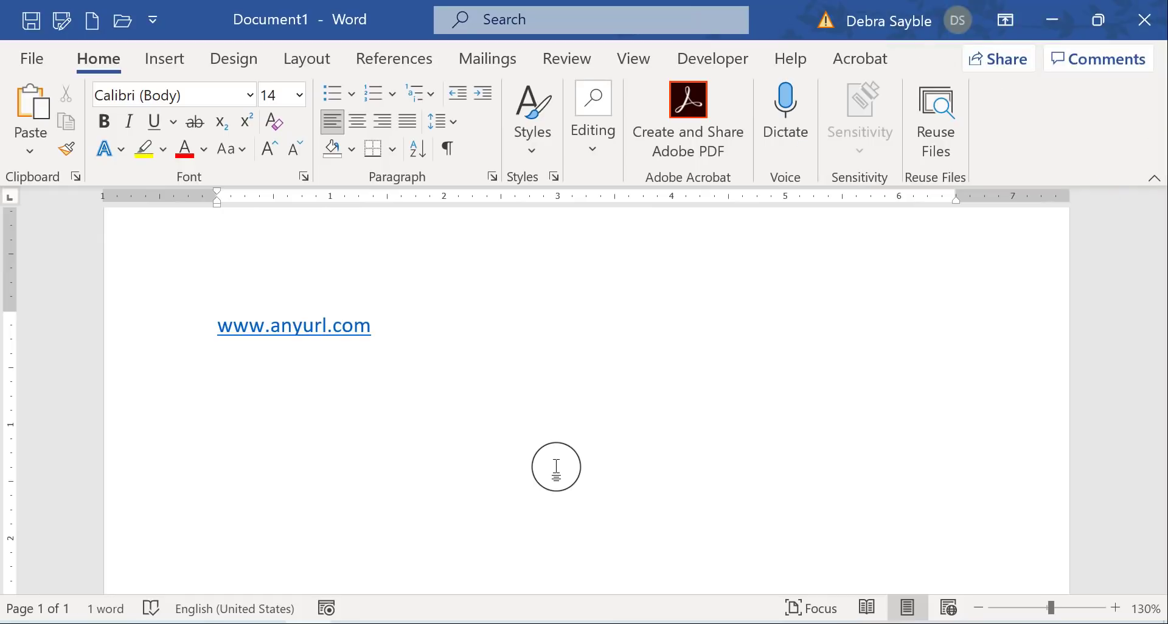
{"action": "key", "text": "enter"}
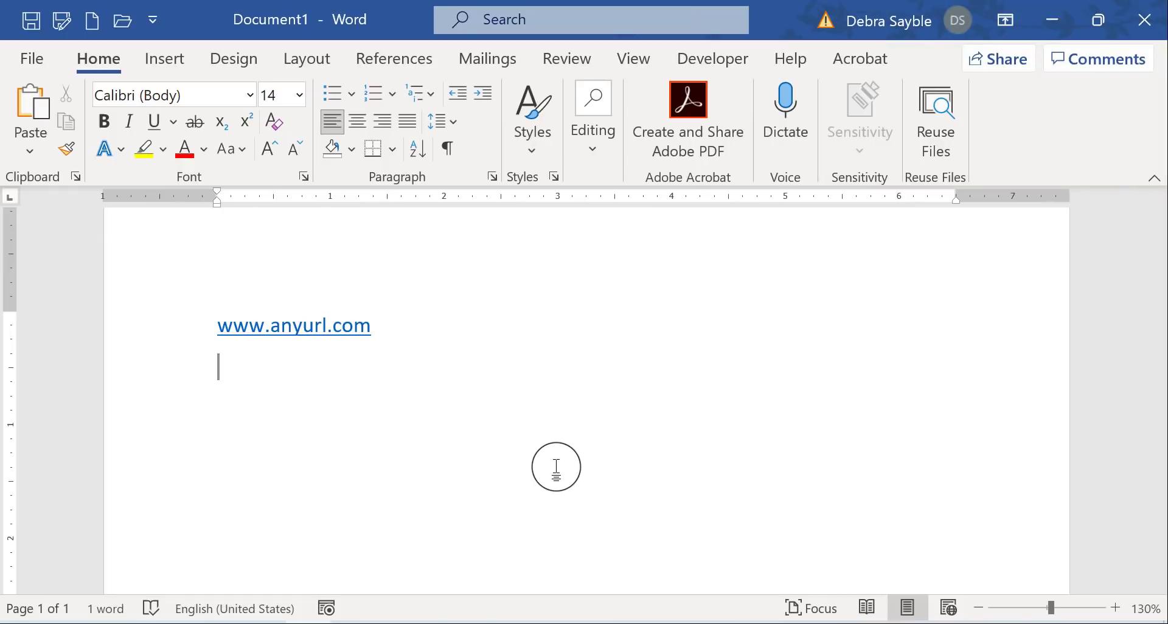
{"action": "mouse_move", "coordinate": [482, 393]}
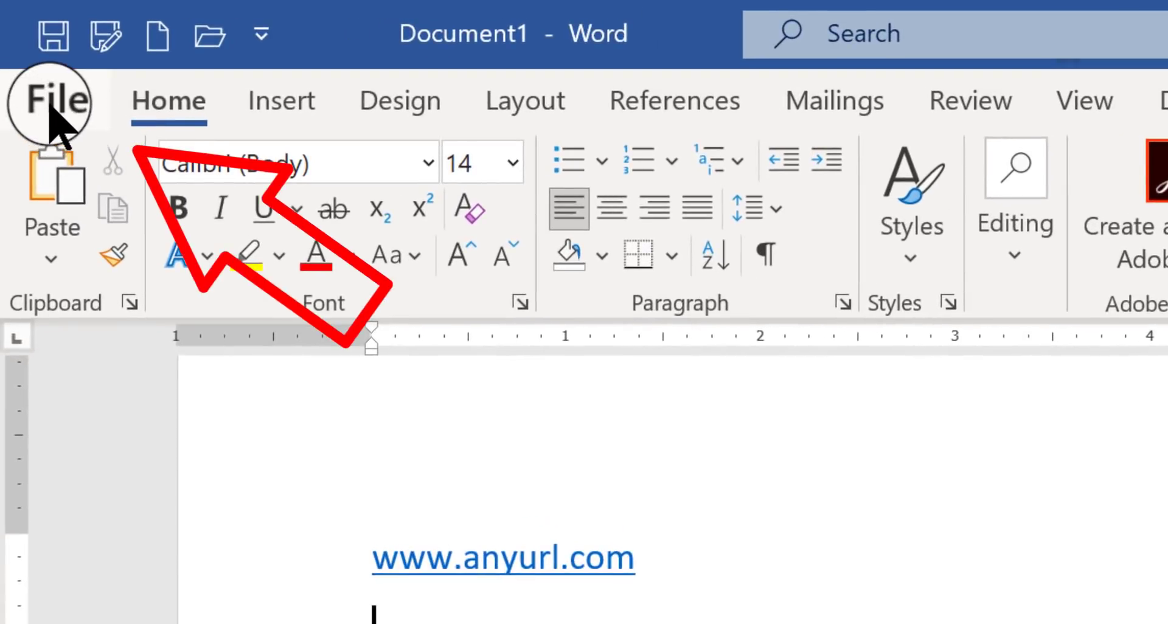
Show the File backstage view with its More... commands list expanded.
{"action": "left_click", "coordinate": [49, 101]}
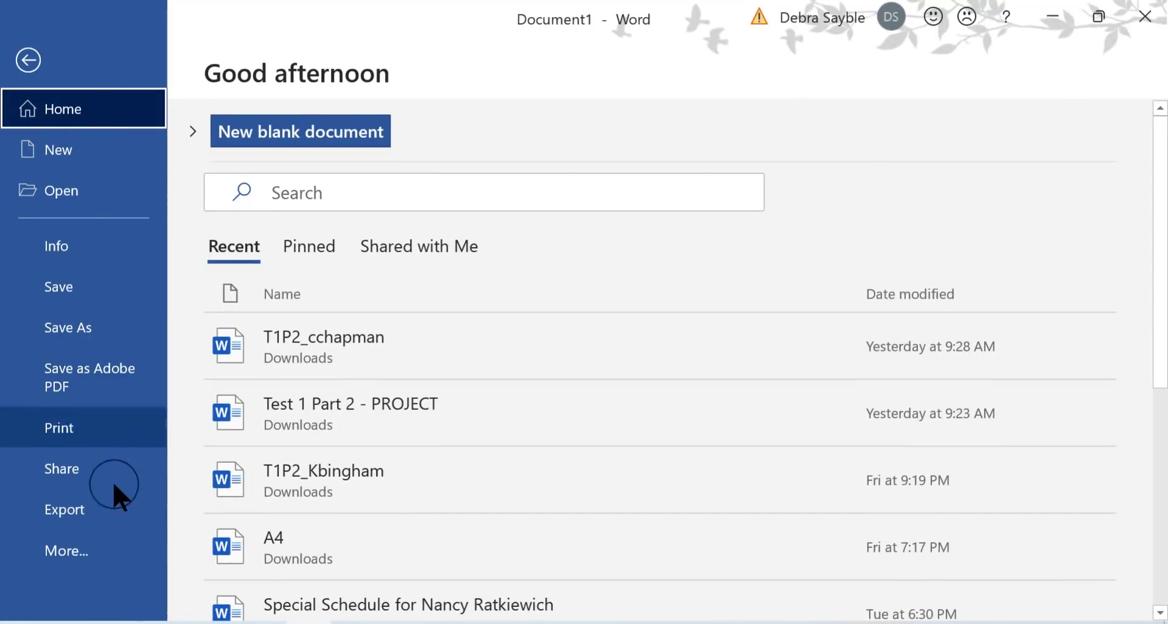
{"action": "mouse_move", "coordinate": [88, 596]}
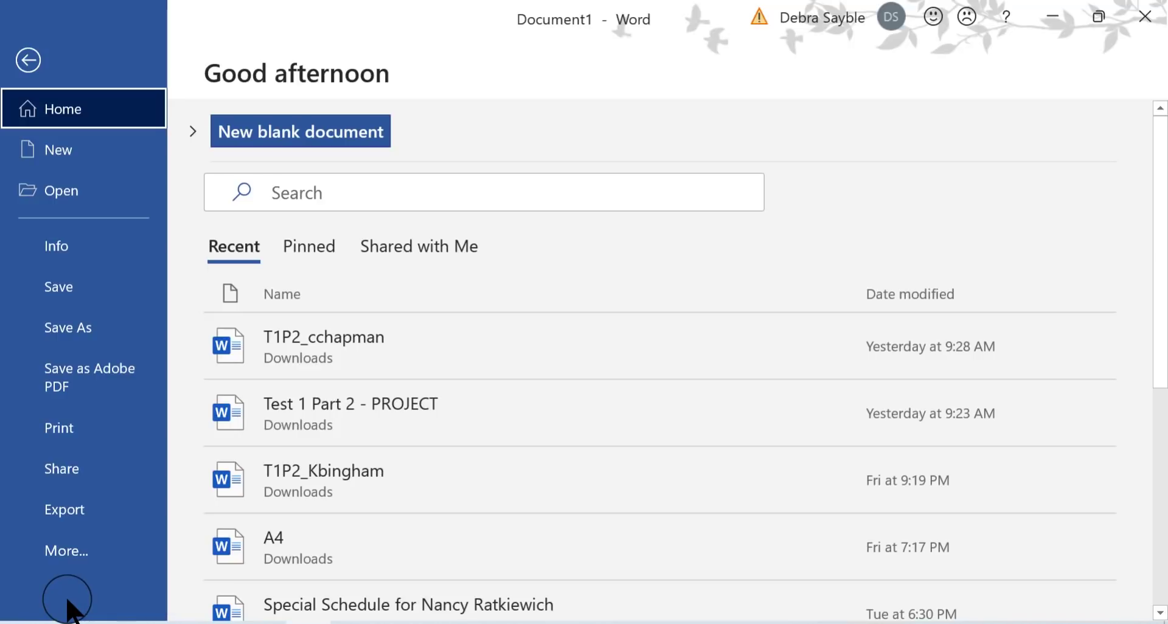
{"action": "left_click", "coordinate": [66, 551]}
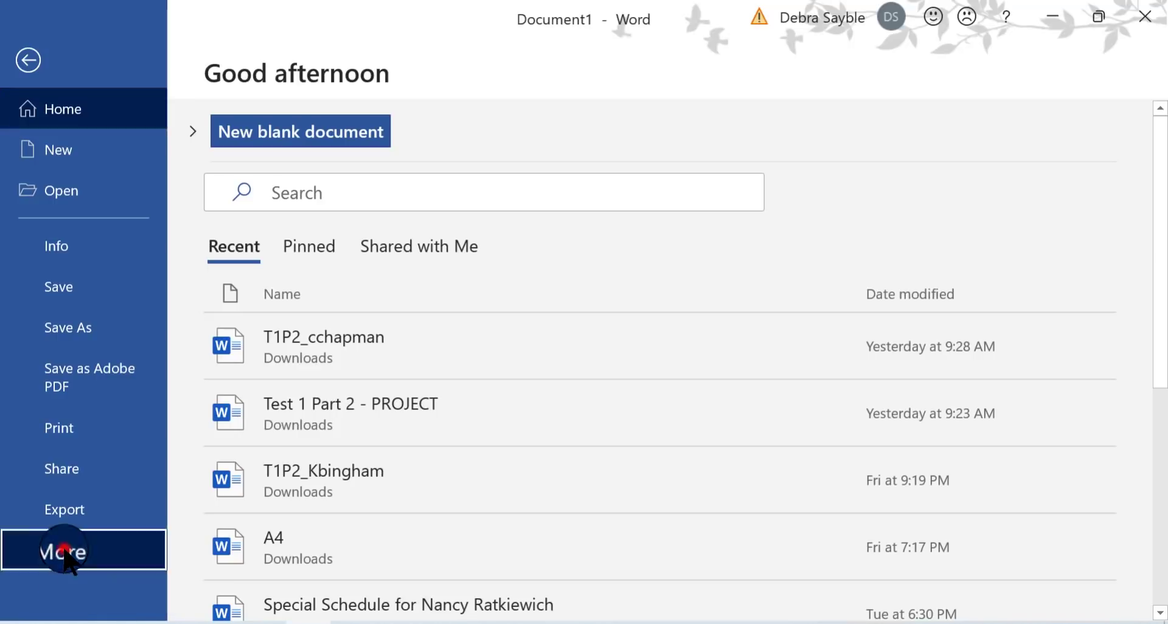
{"action": "left_click", "coordinate": [63, 551]}
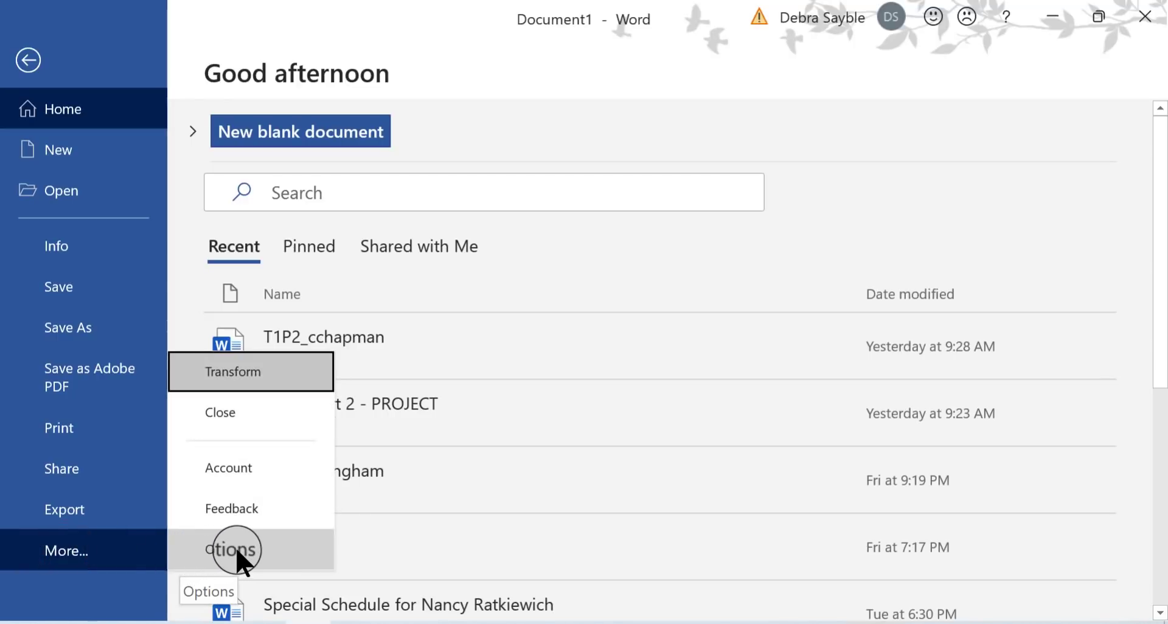
Bring up Word Options on the Proofing page with its AutoCorrect section.
{"action": "left_click", "coordinate": [235, 549]}
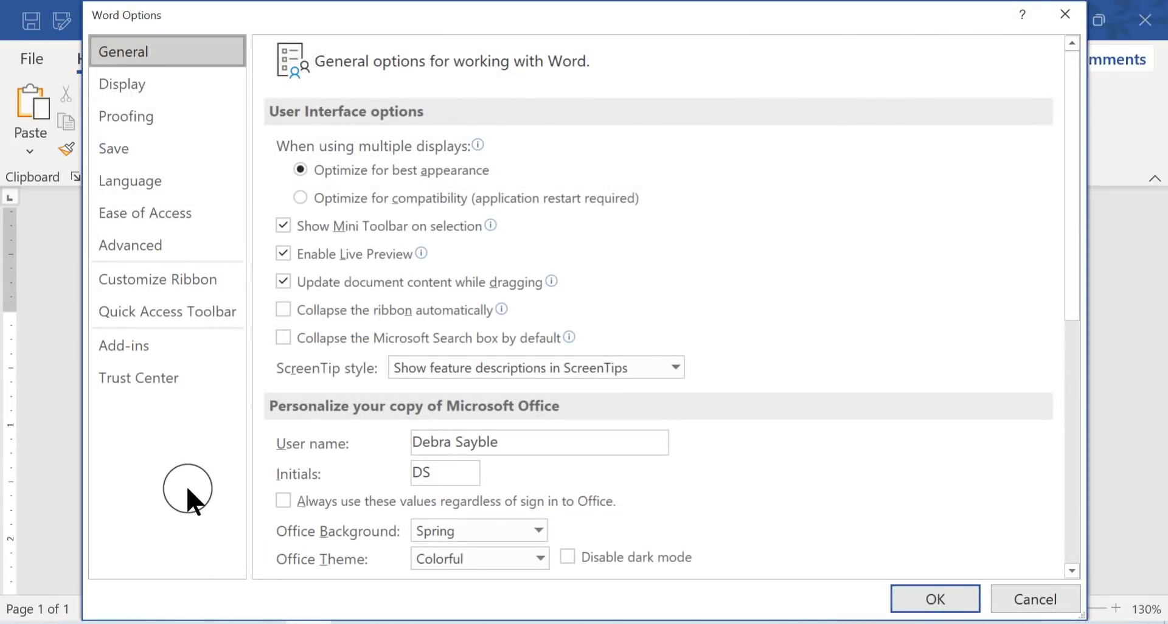
{"action": "mouse_move", "coordinate": [170, 454]}
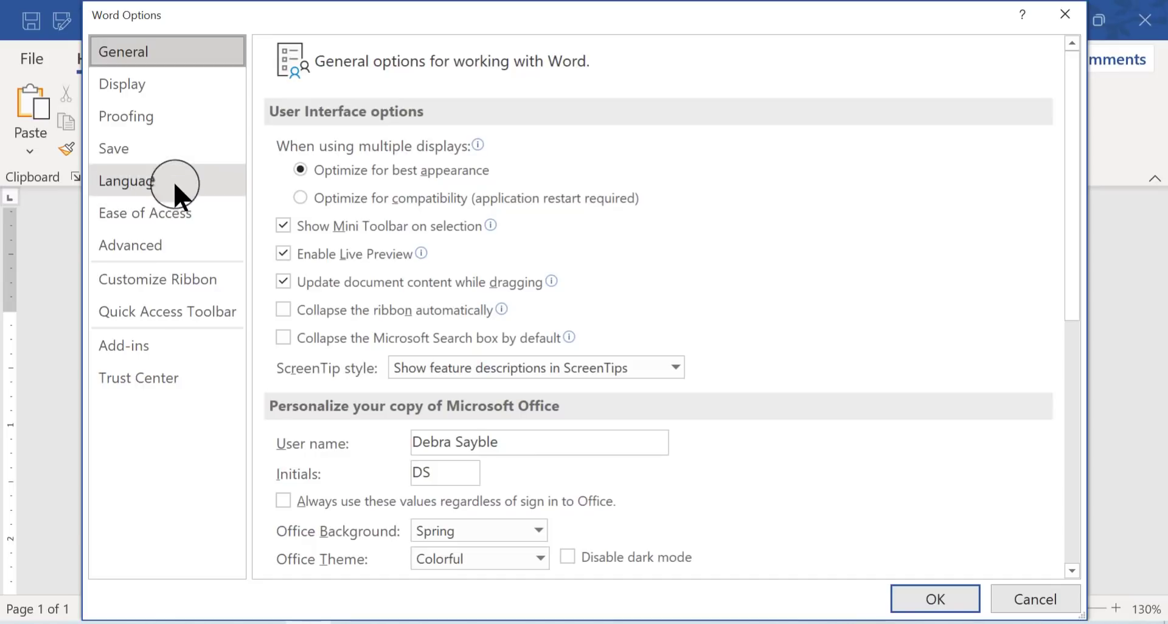
{"action": "left_click", "coordinate": [125, 116]}
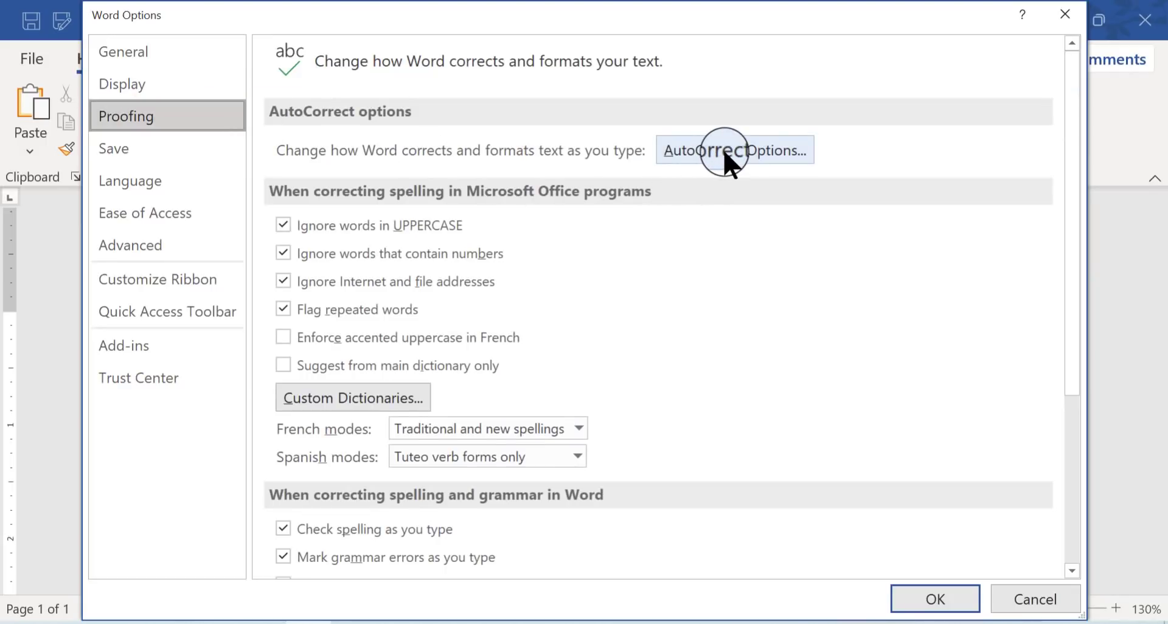
In AutoCorrect's AutoFormat As You Type settings, uncheck 'Internet and network paths with hyperlinks'.
{"action": "left_click", "coordinate": [733, 149]}
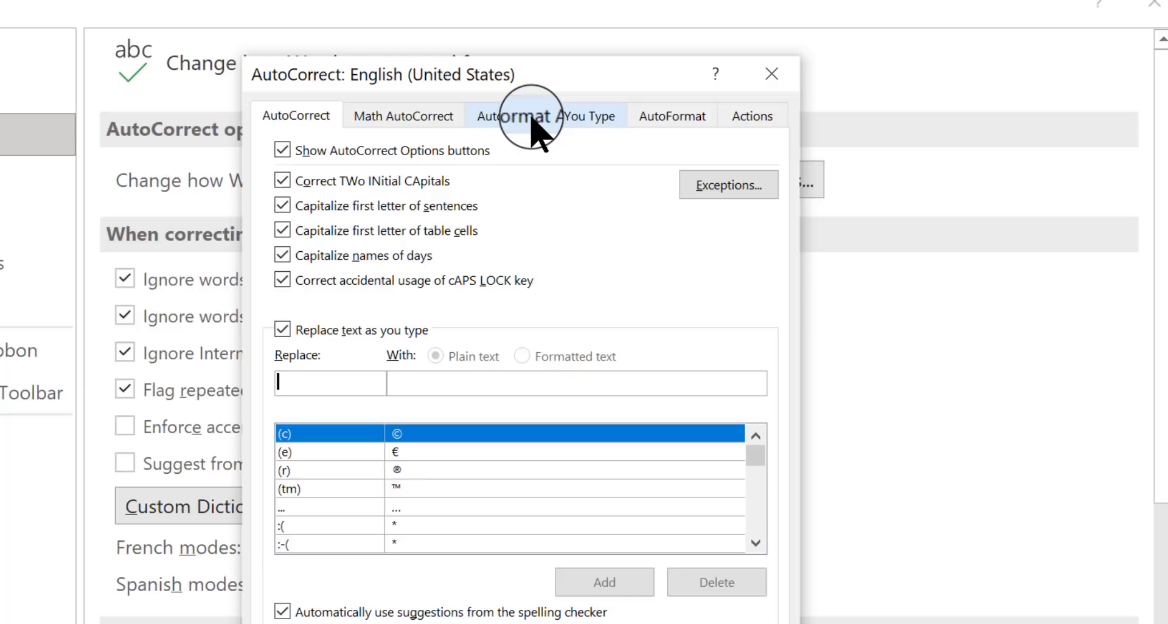
{"action": "left_click", "coordinate": [545, 116]}
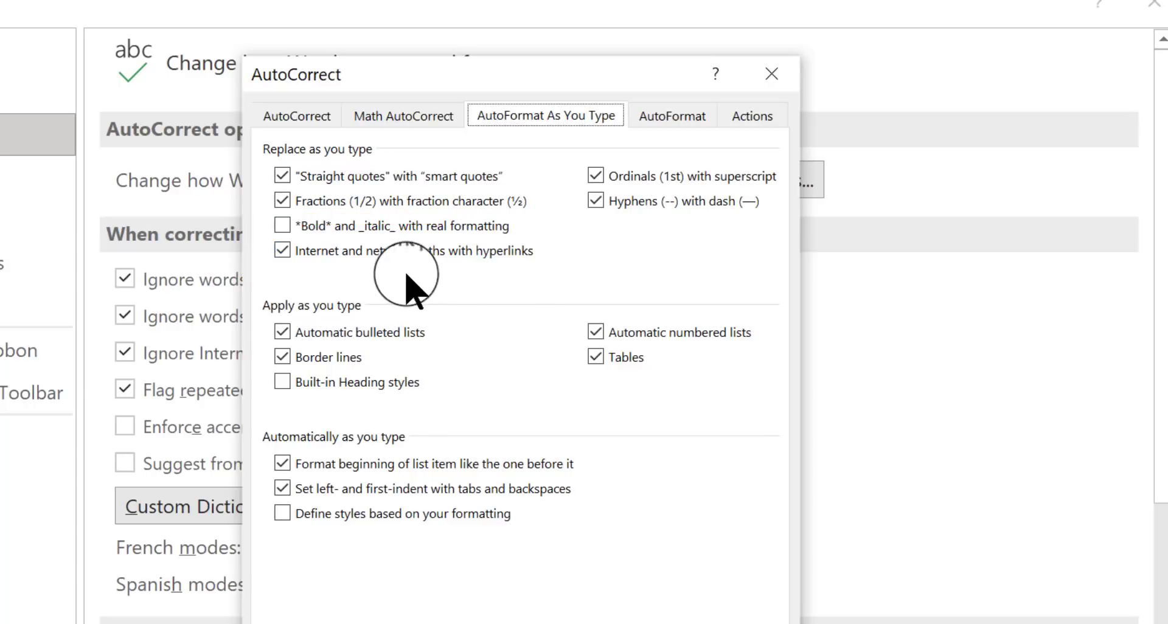
{"action": "left_click", "coordinate": [282, 250]}
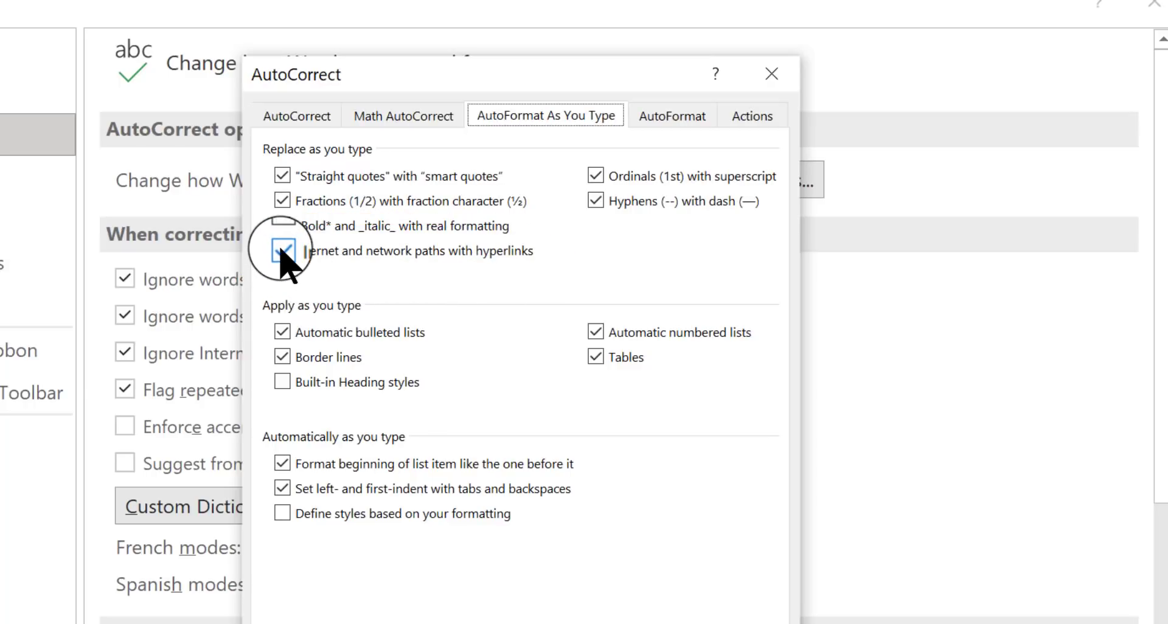
{"action": "left_click", "coordinate": [282, 250]}
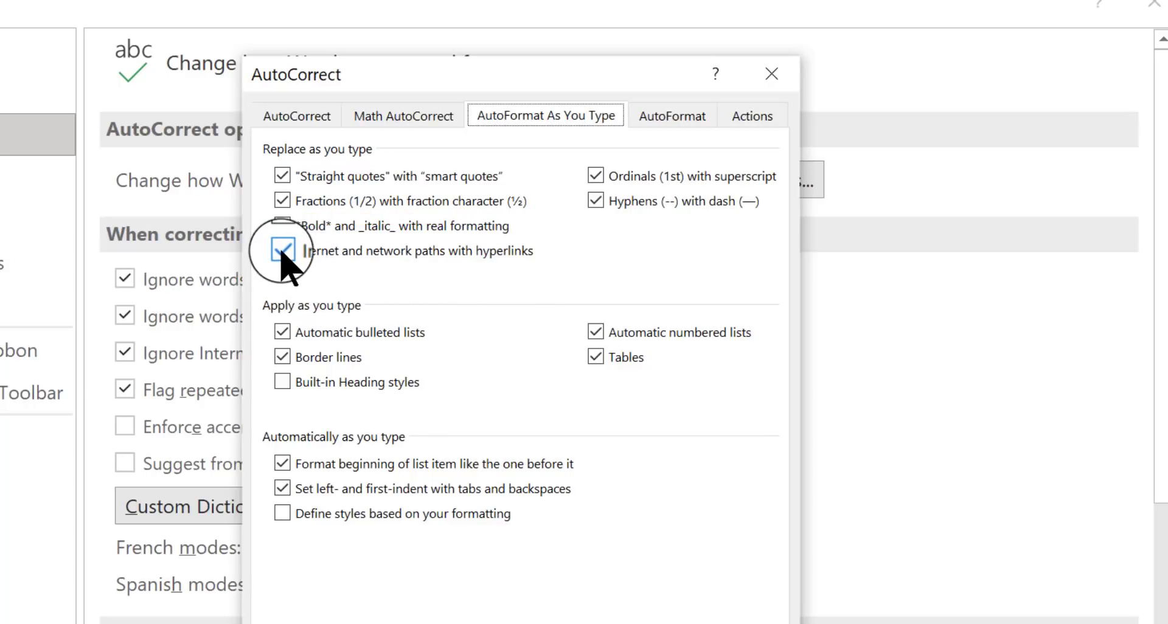
{"action": "left_click", "coordinate": [283, 250]}
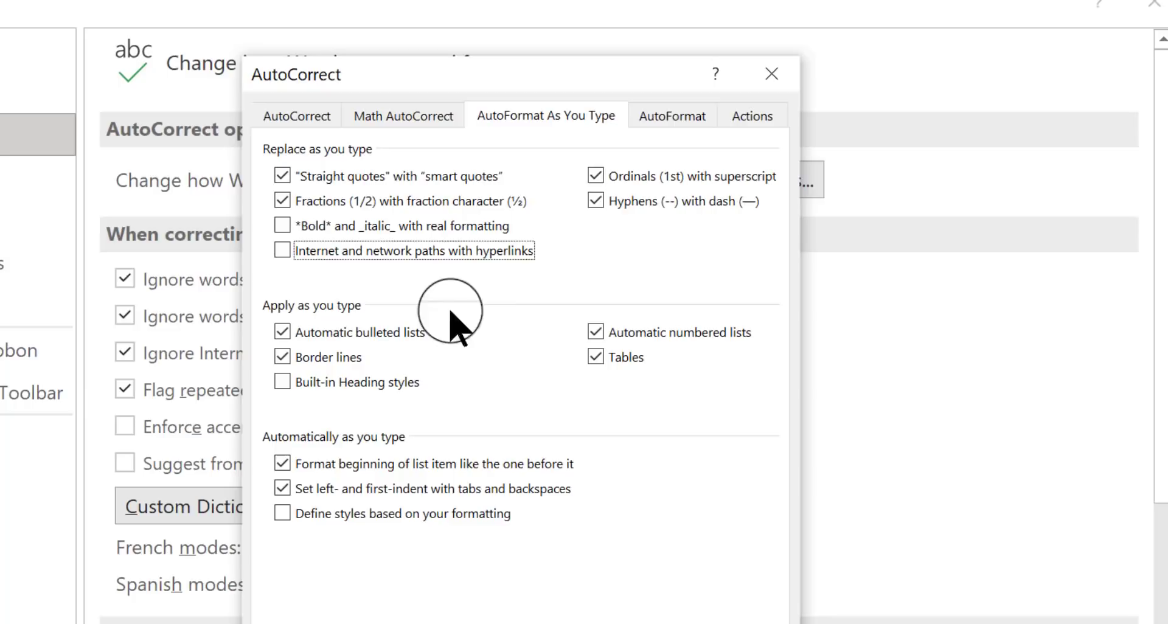
{"action": "mouse_move", "coordinate": [563, 268]}
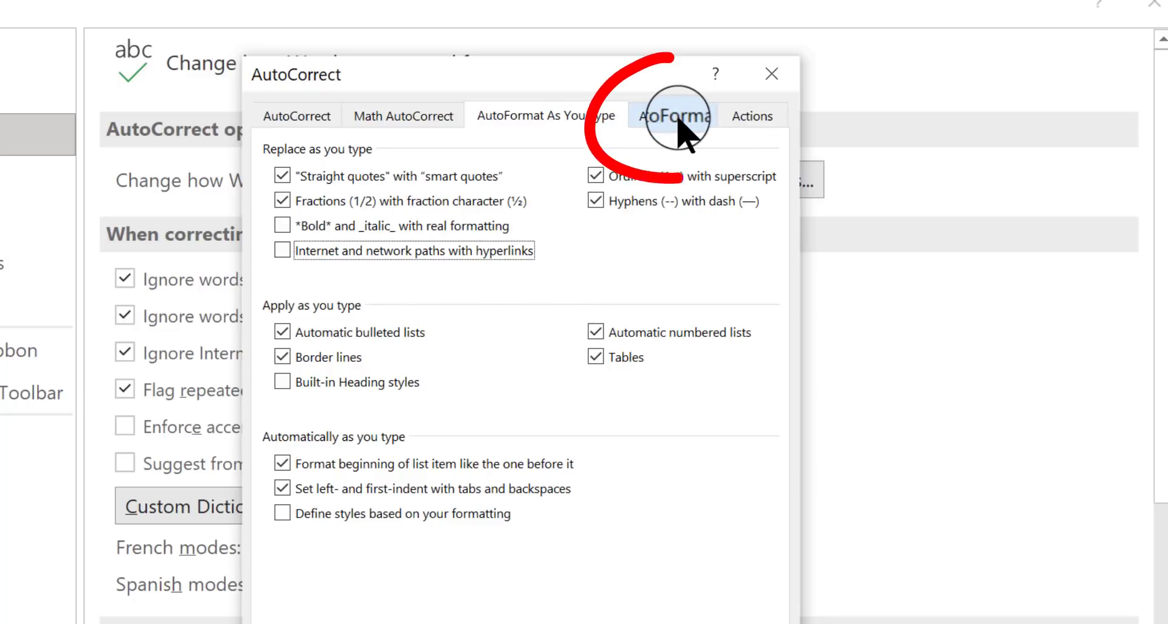
Uncheck 'Internet and network paths with hyperlinks' under AutoFormat too, then confirm AutoCorrect and Word Options.
{"action": "left_click", "coordinate": [671, 116]}
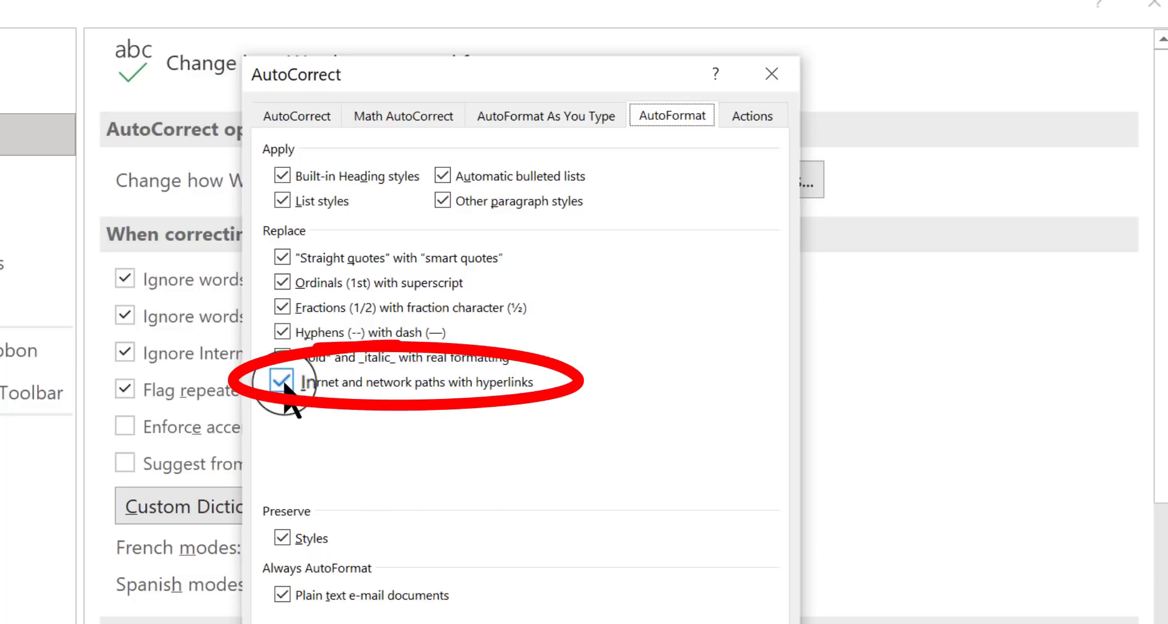
{"action": "left_click", "coordinate": [282, 382]}
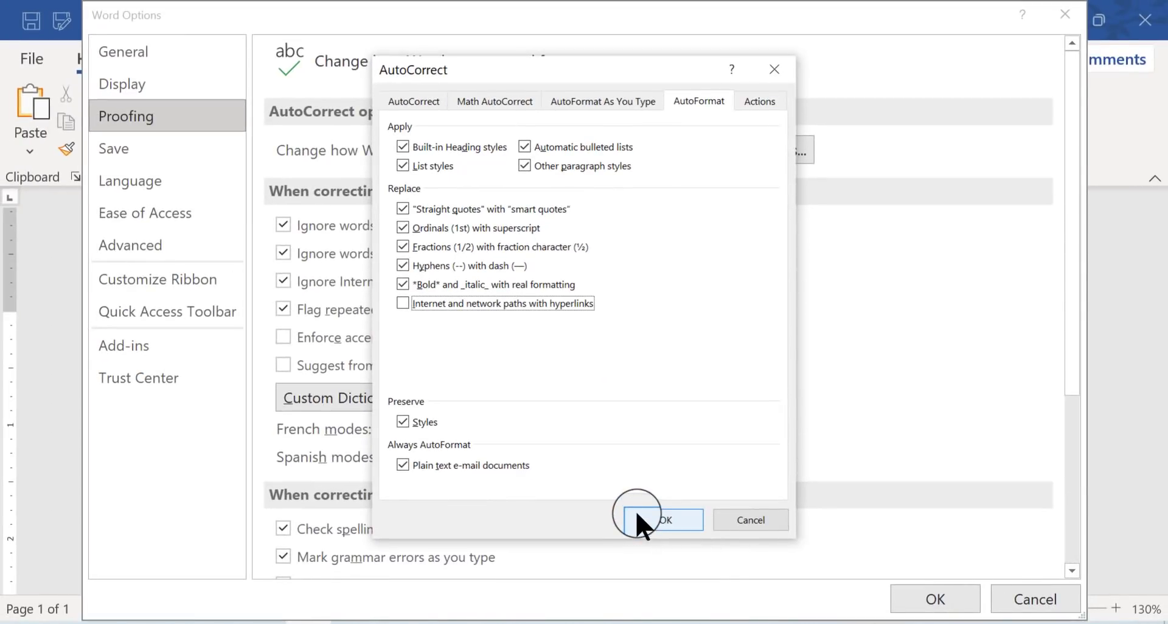
{"action": "left_click", "coordinate": [662, 519]}
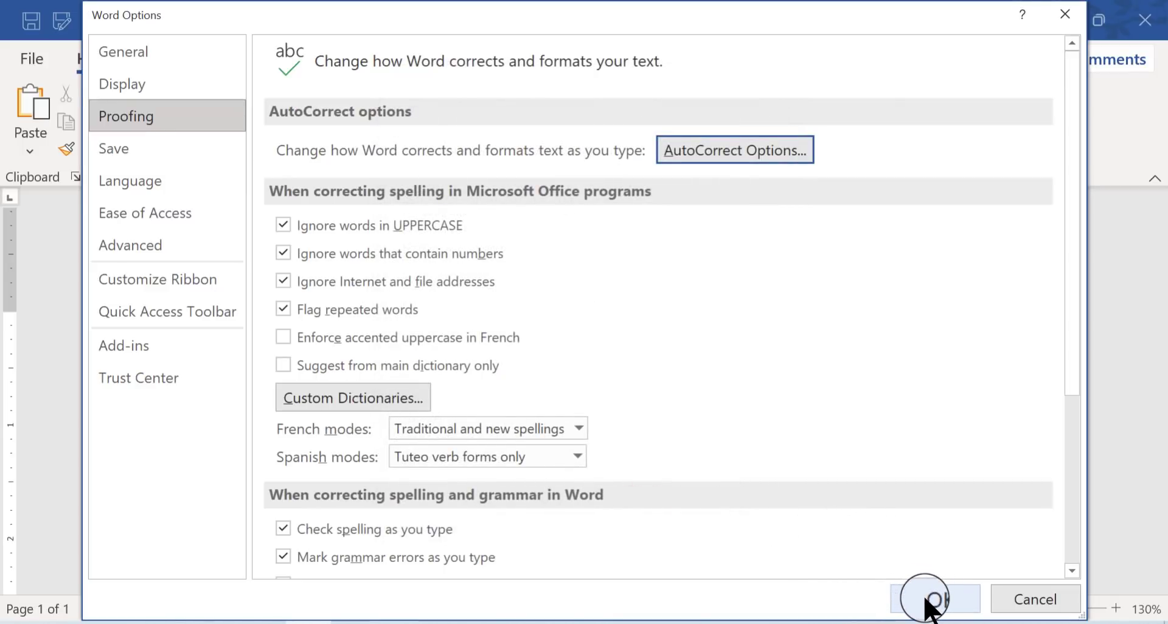
{"action": "left_click", "coordinate": [933, 600]}
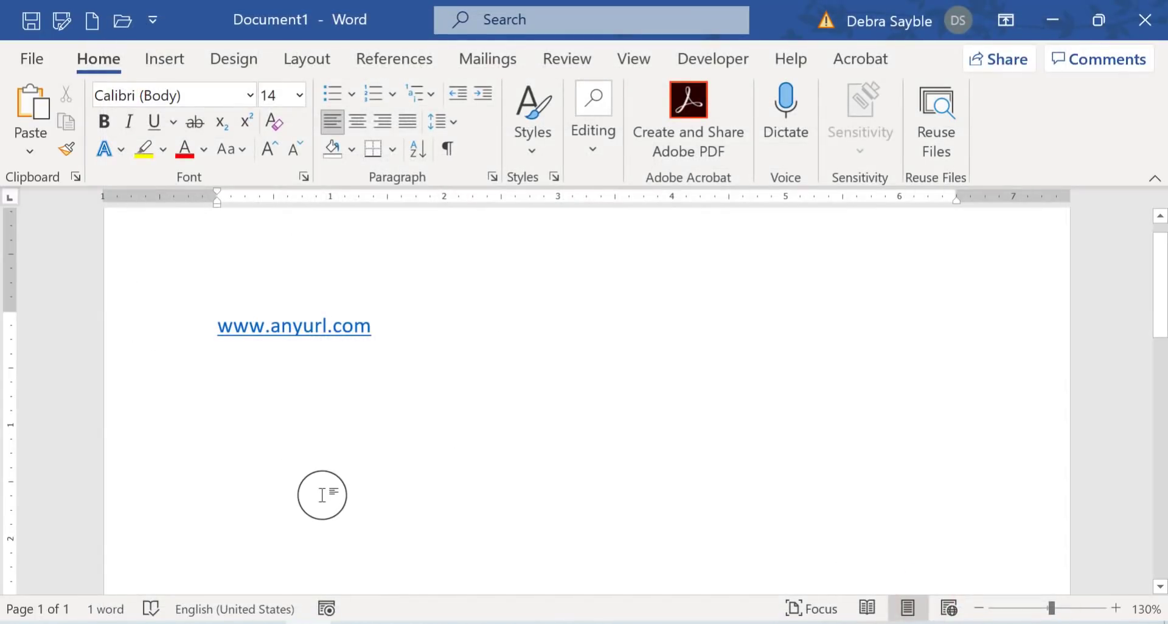
{"action": "type", "text": "www"}
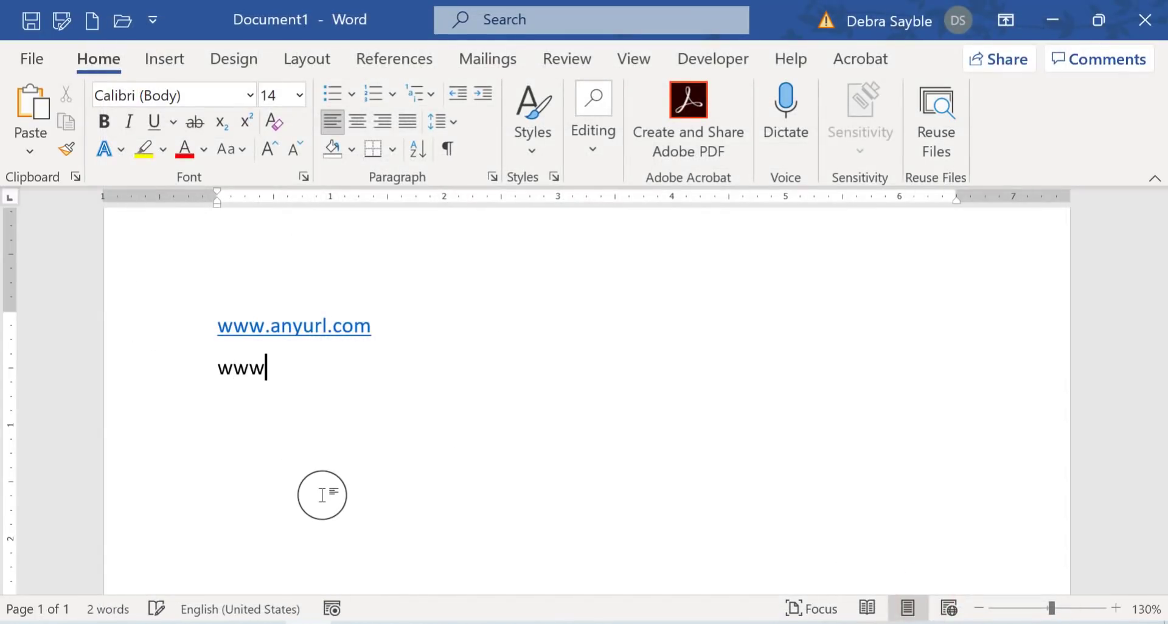
{"action": "type", "text": ".a"}
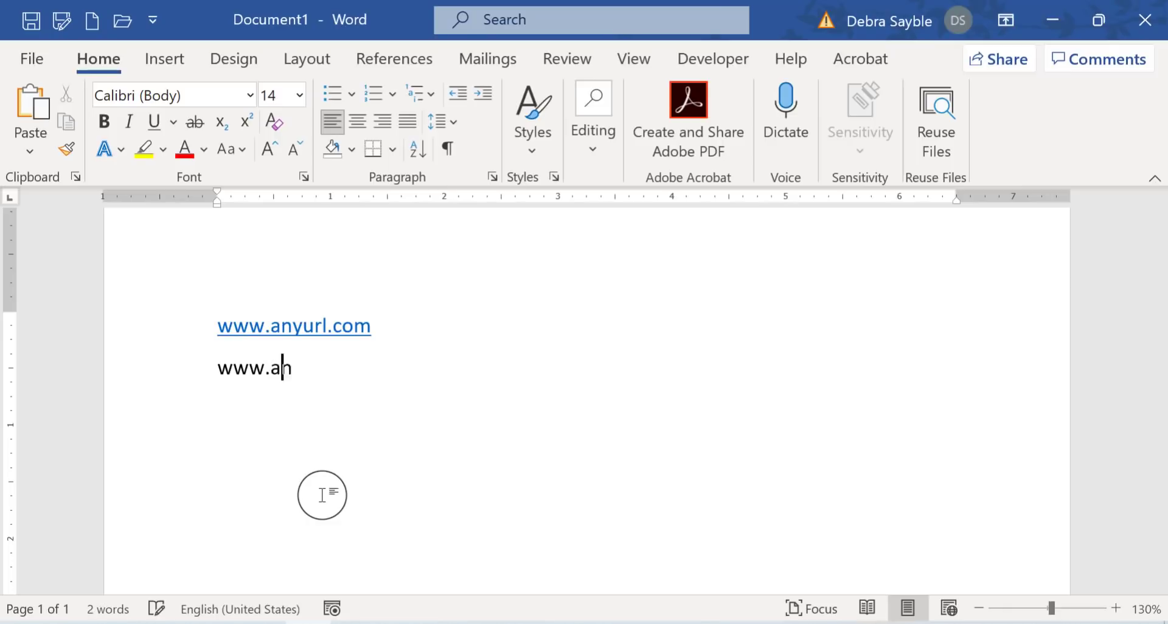
{"action": "type", "text": "nyurl.co"}
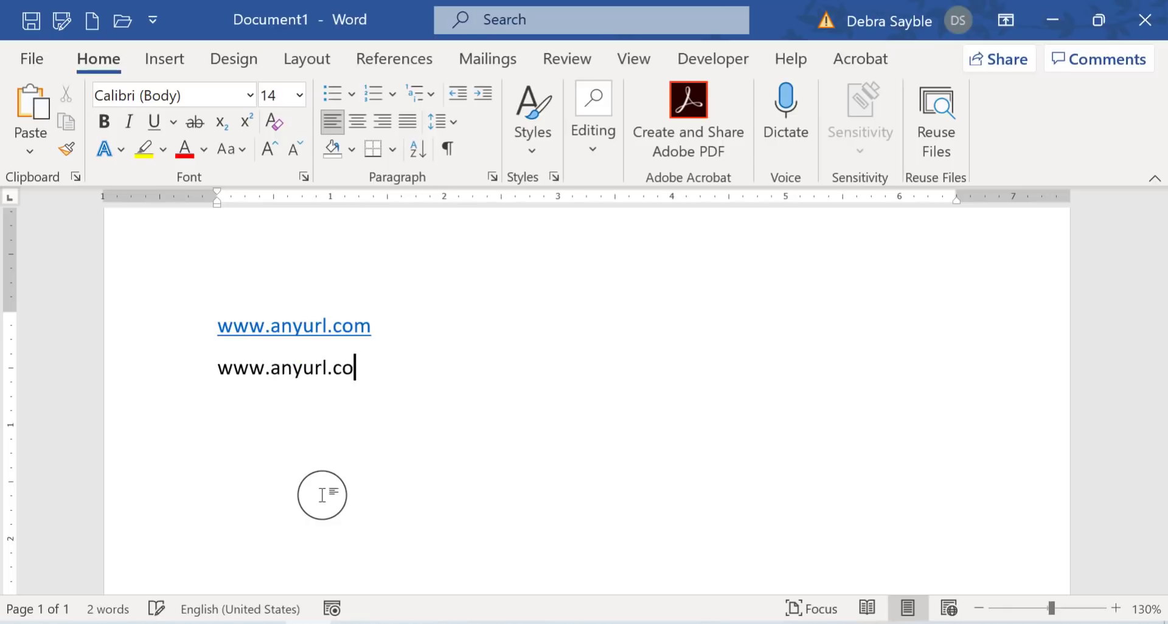
{"action": "type", "text": "m"}
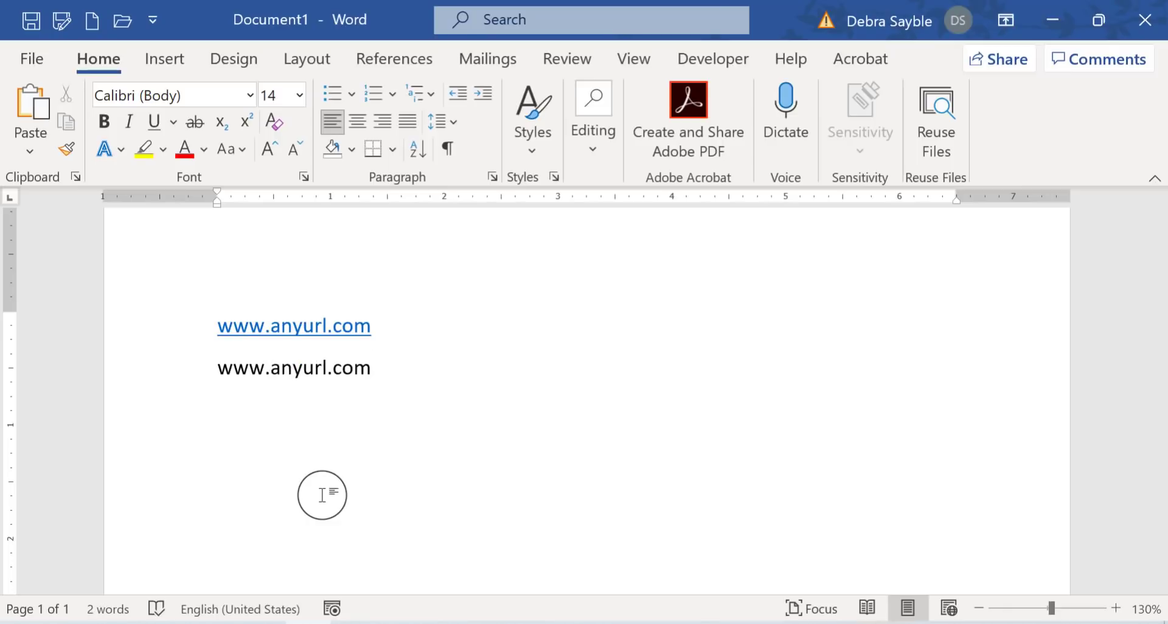
{"action": "left_click", "coordinate": [376, 367]}
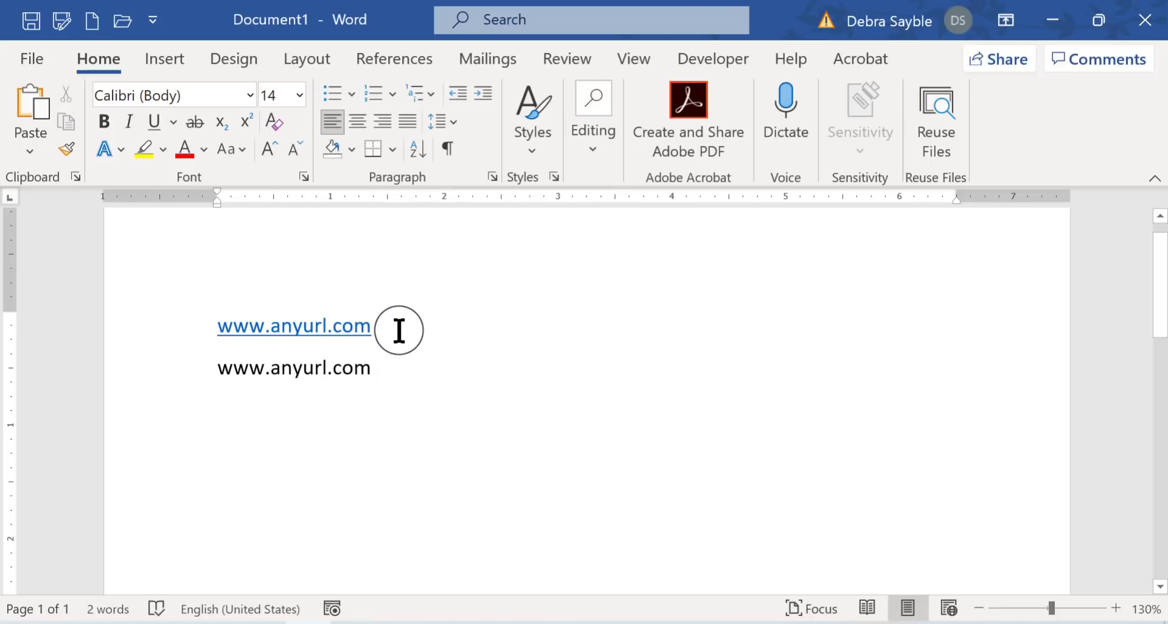
{"action": "mouse_move", "coordinate": [408, 328]}
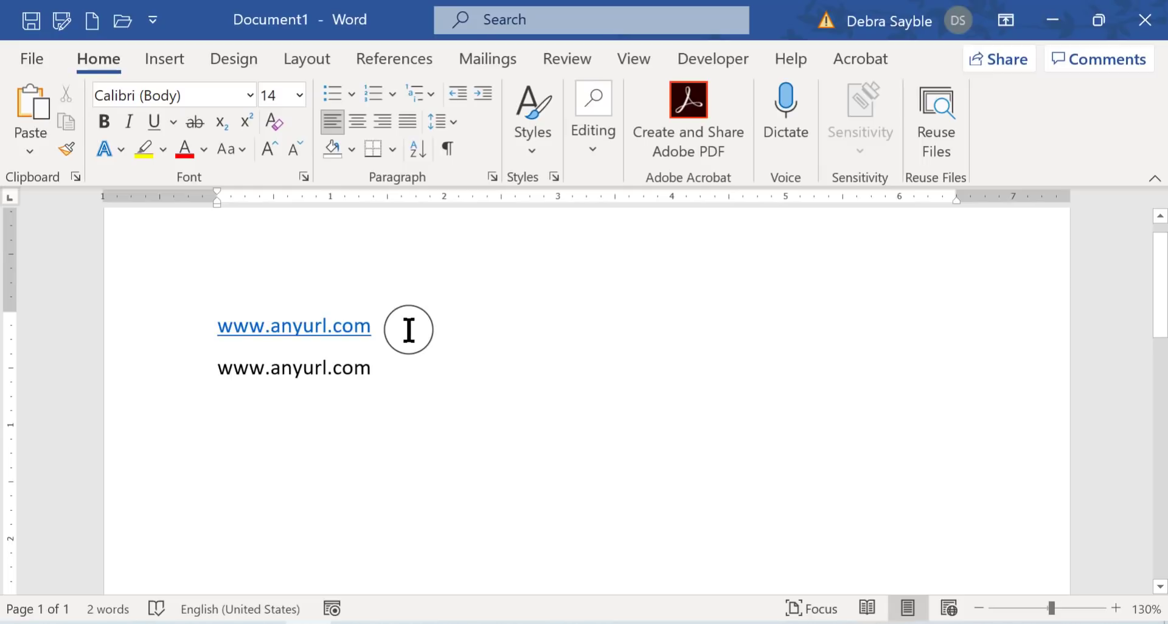
{"action": "left_click", "coordinate": [371, 367]}
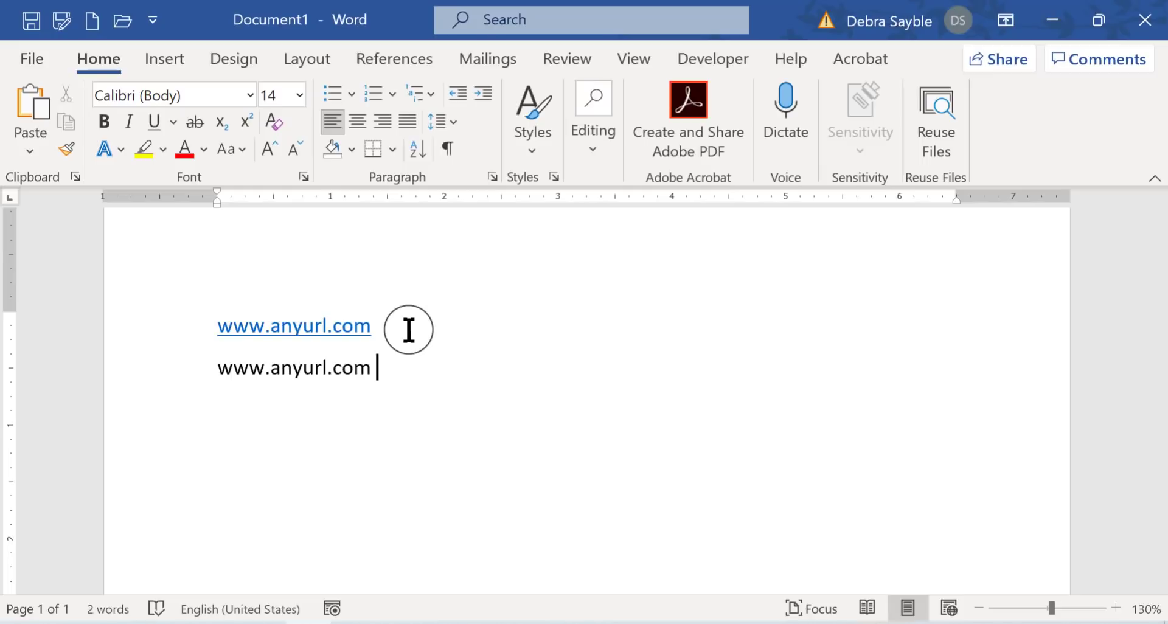
{"action": "mouse_move", "coordinate": [380, 325]}
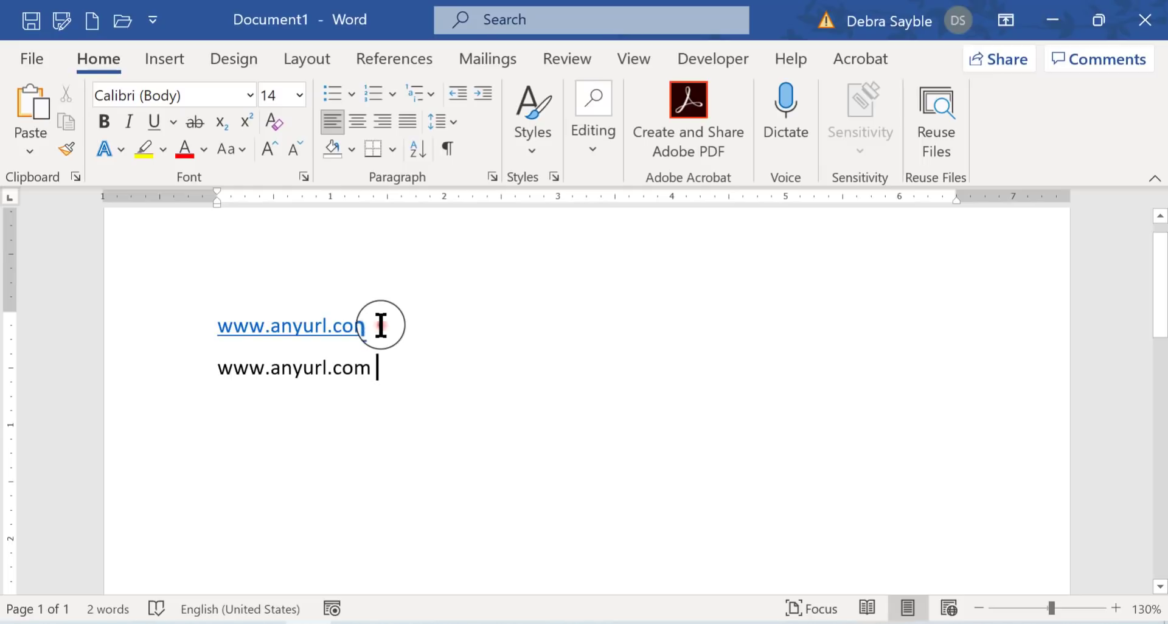
{"action": "mouse_move", "coordinate": [485, 361]}
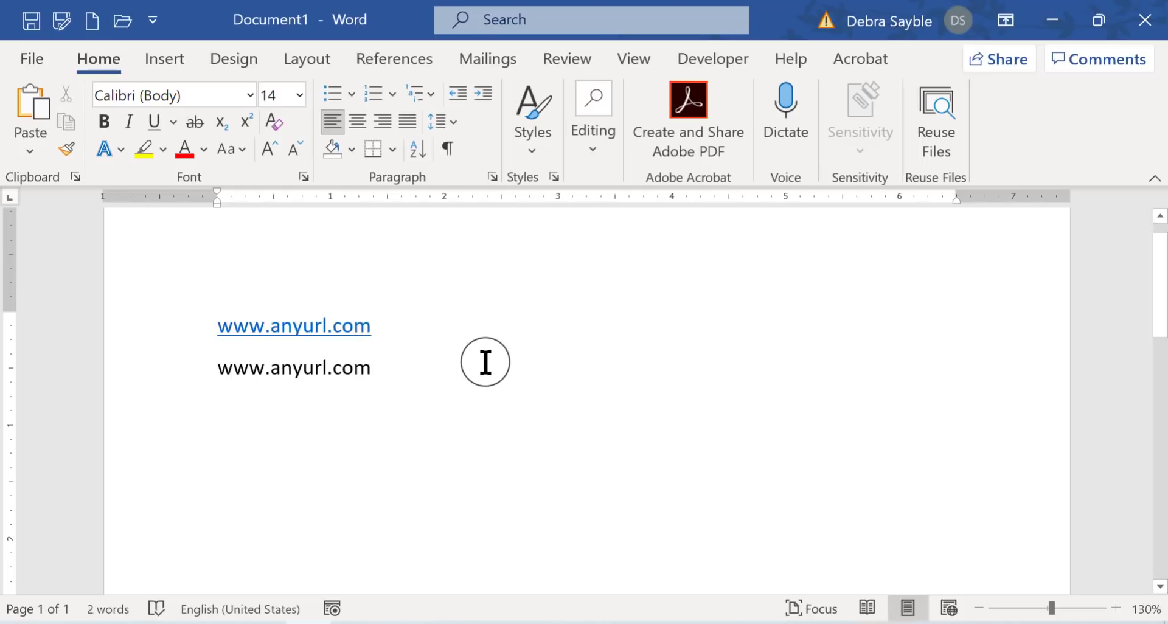
{"action": "left_click", "coordinate": [372, 325]}
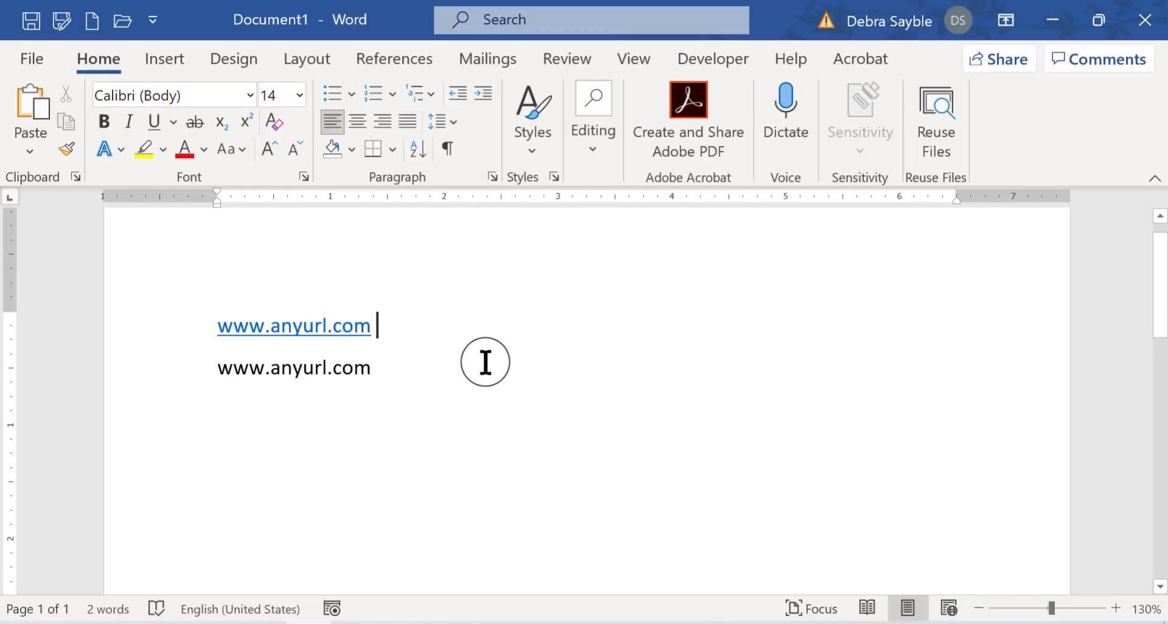
{"action": "mouse_move", "coordinate": [293, 326]}
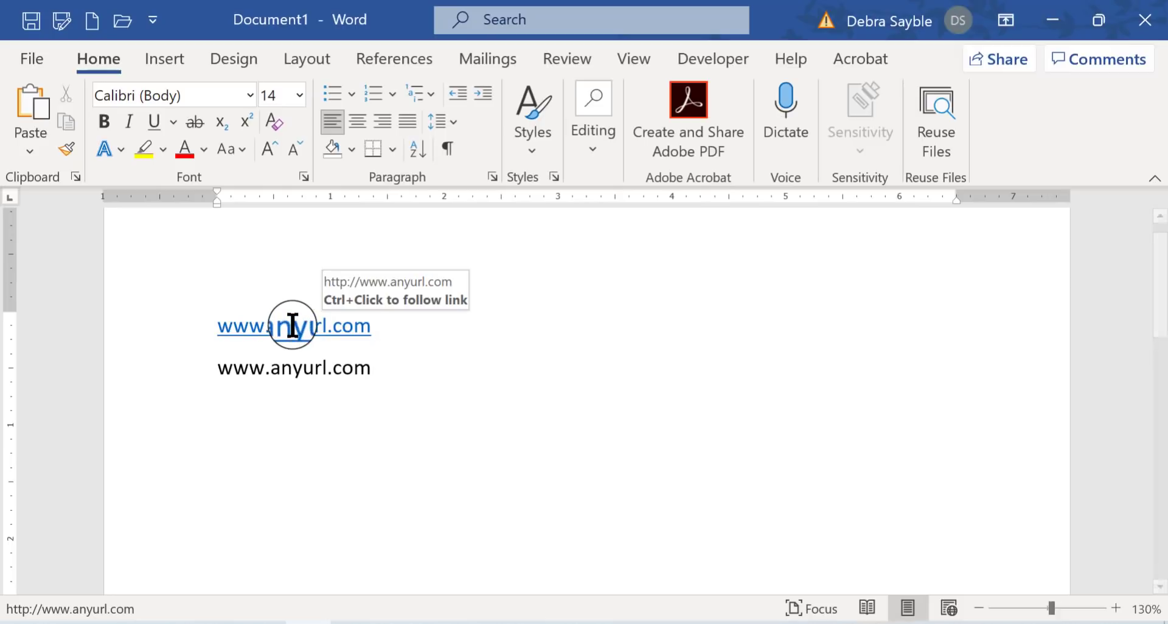
{"action": "left_click", "coordinate": [376, 325]}
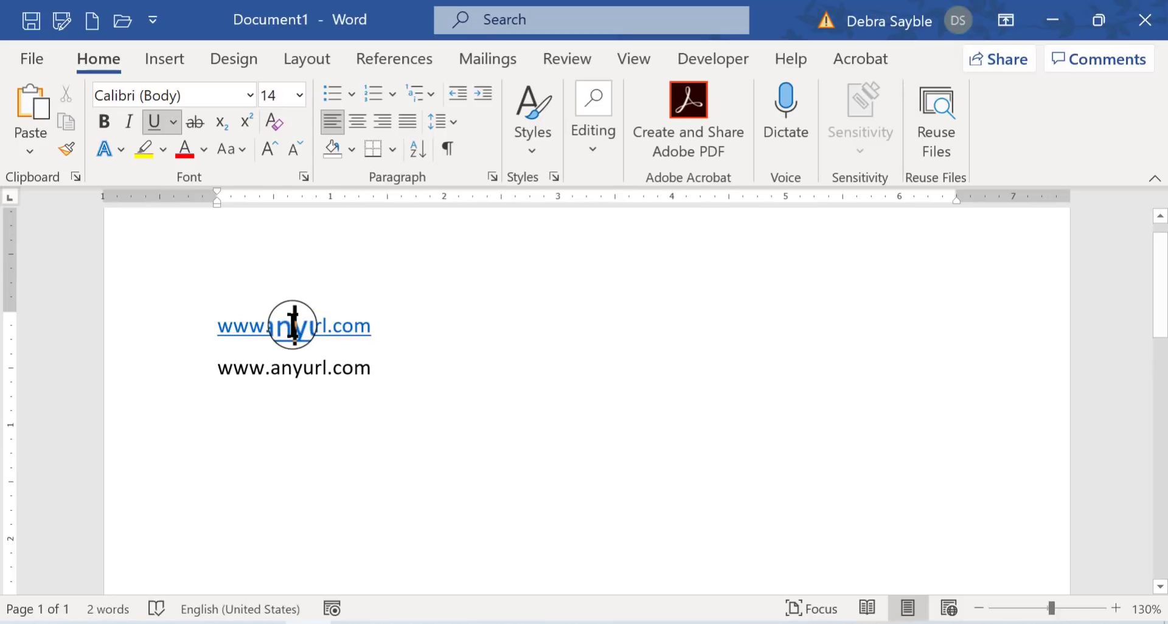
{"action": "right_click", "coordinate": [292, 325]}
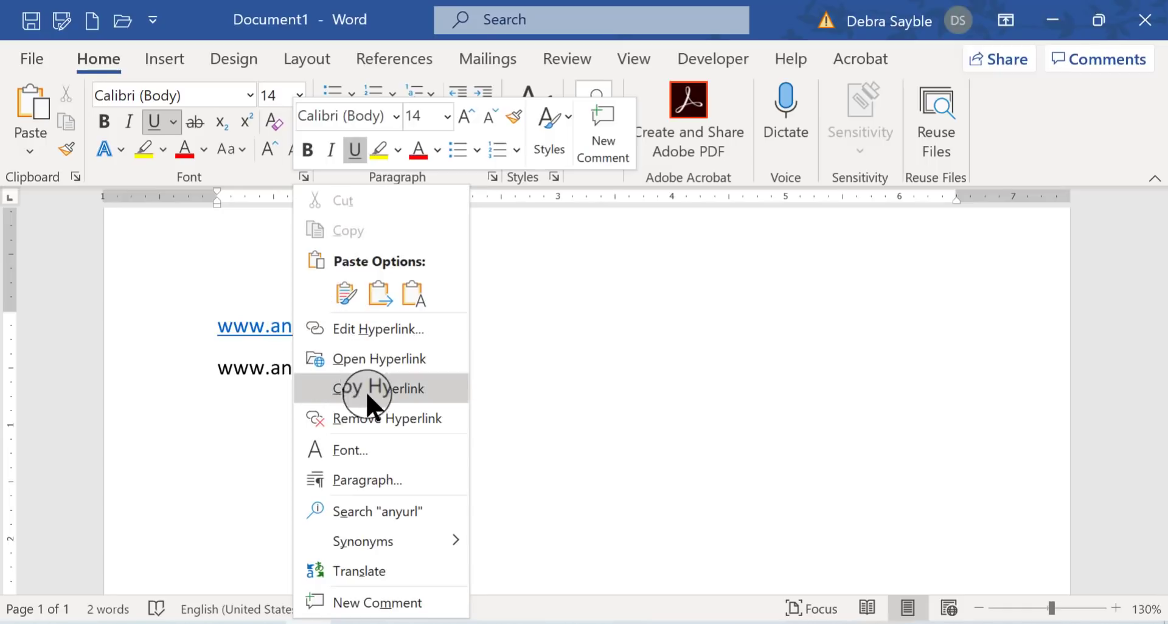
{"action": "mouse_move", "coordinate": [335, 418]}
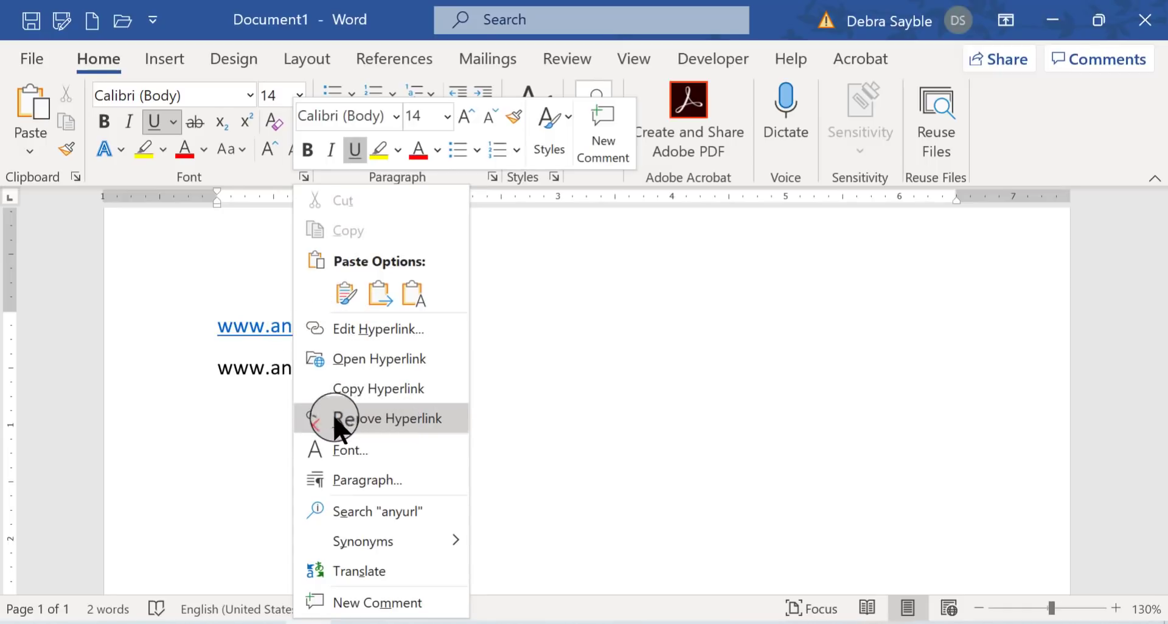
{"action": "left_click", "coordinate": [395, 418]}
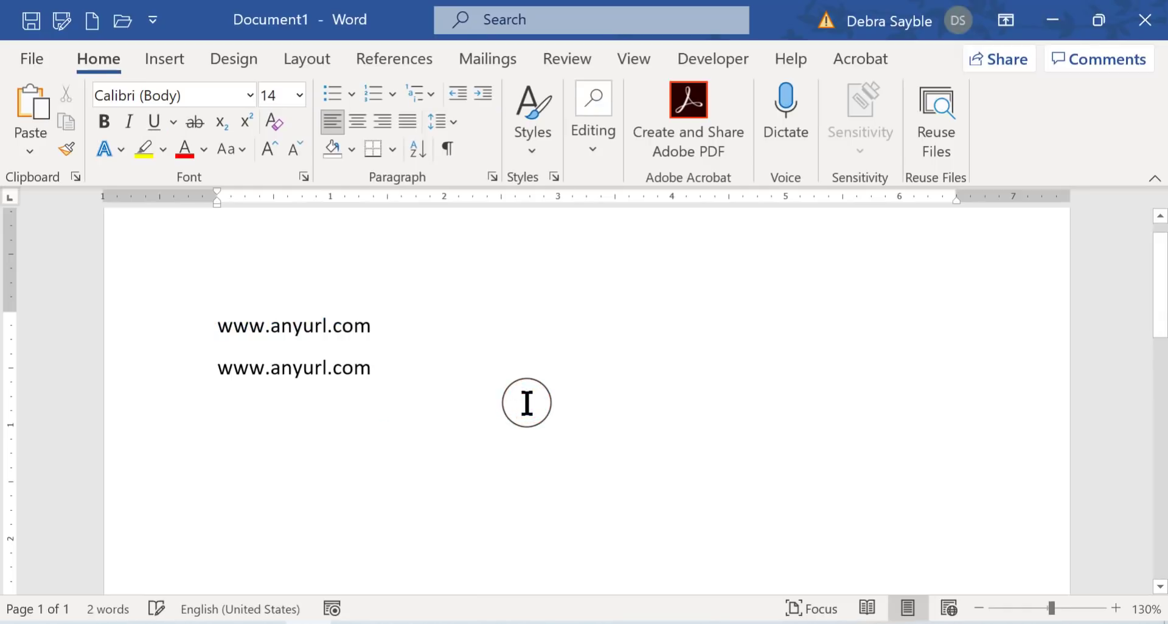
{"action": "left_click", "coordinate": [375, 367]}
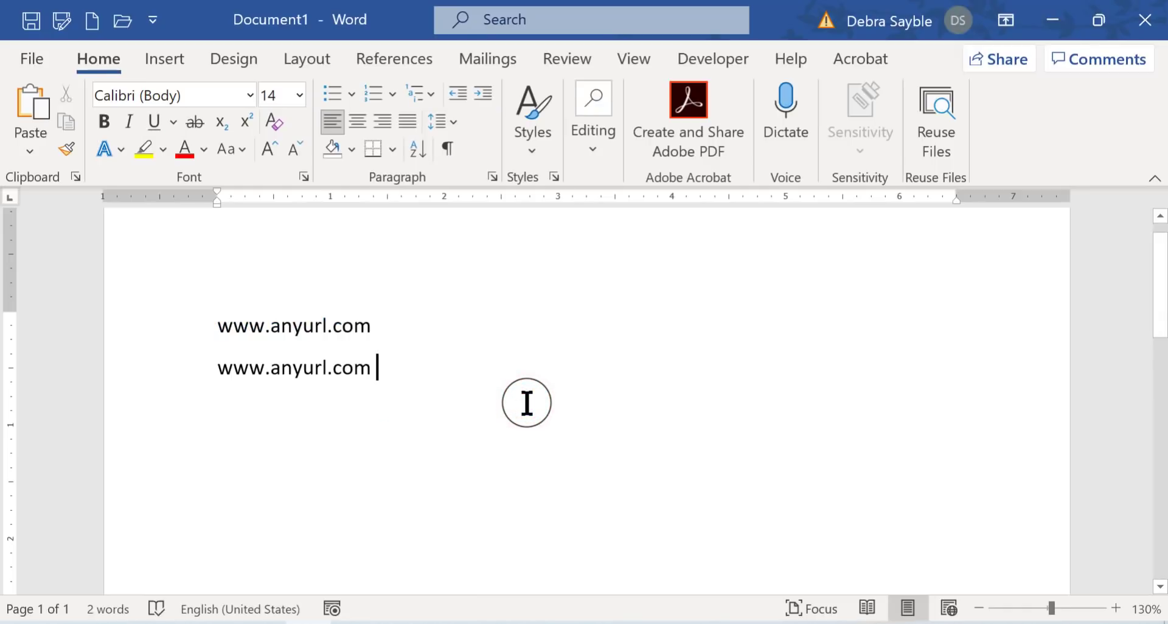